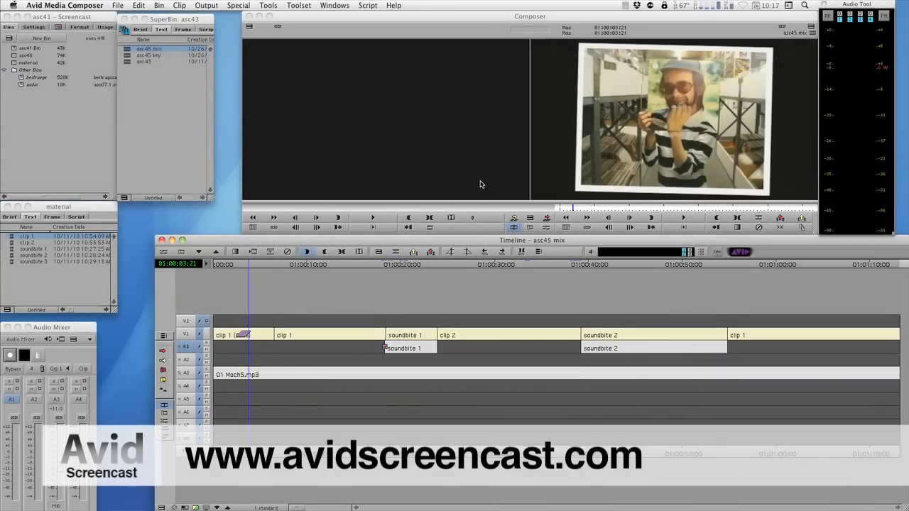
mouse_move(483, 187)
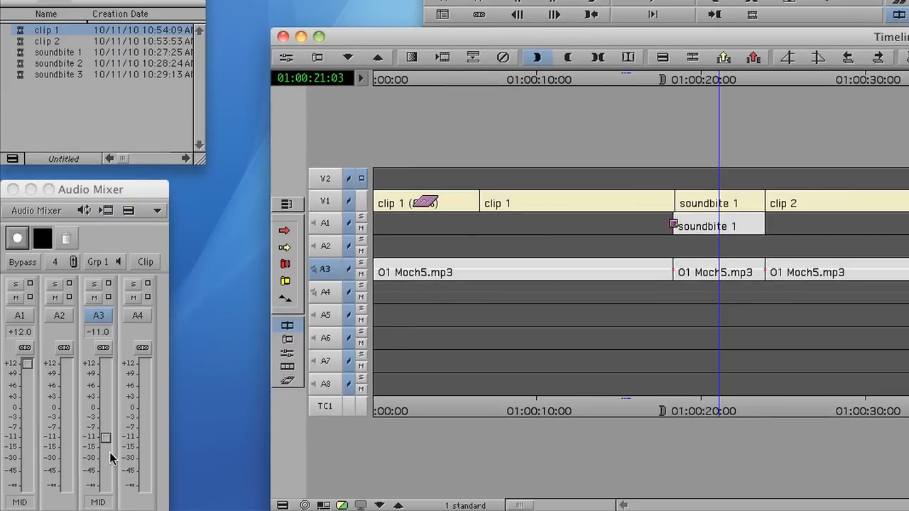
Step: Drag the A3 fader in the Audio Mixer down from -11 to -27 dB
drag(105, 438, 106, 457)
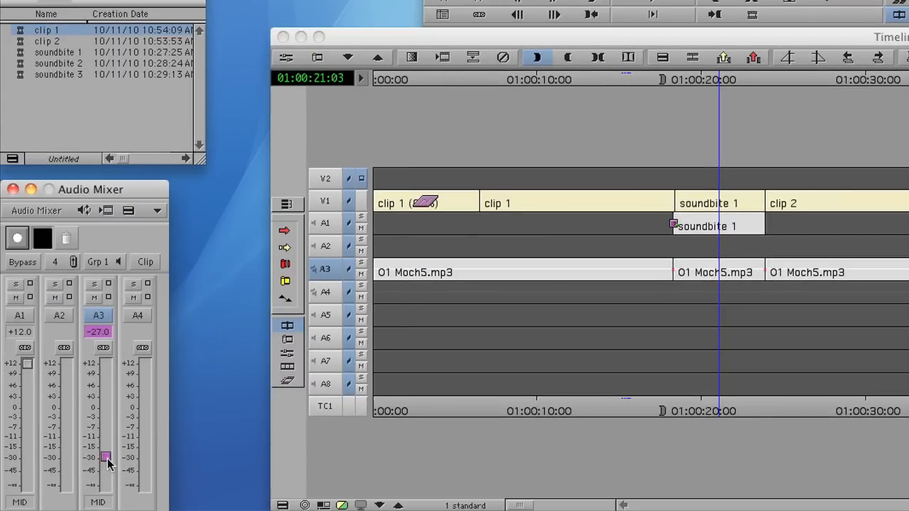
drag(105, 457, 105, 454)
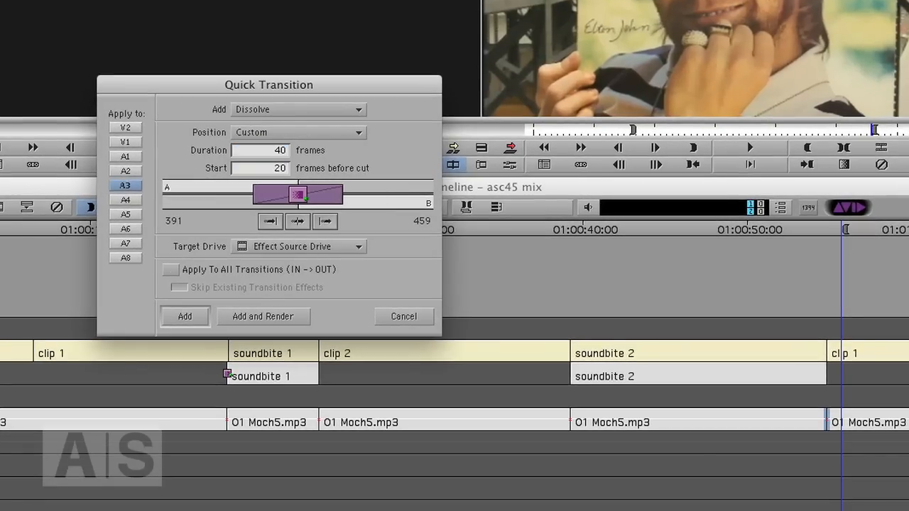
Step: Add a 40-frame Dissolve with Apply To All Transitions checked in the Quick Transition dialog
click(171, 269)
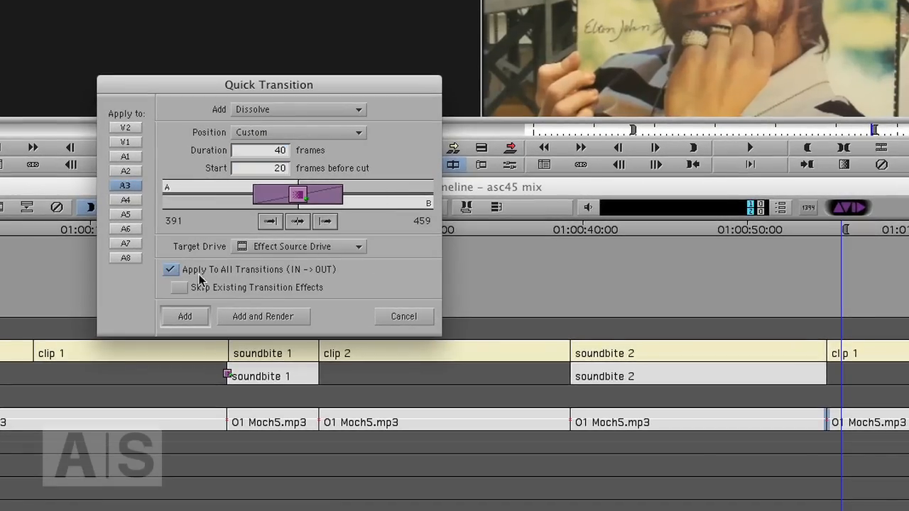
mouse_move(238, 436)
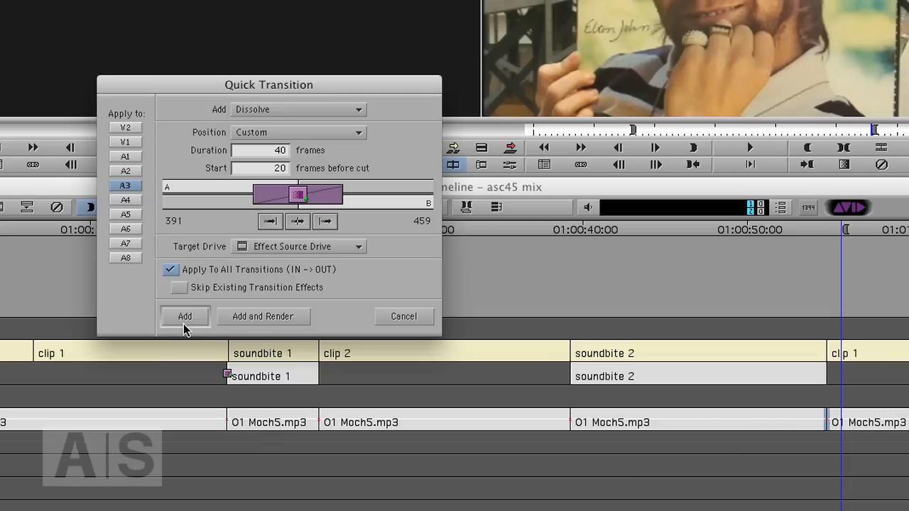
click(185, 316)
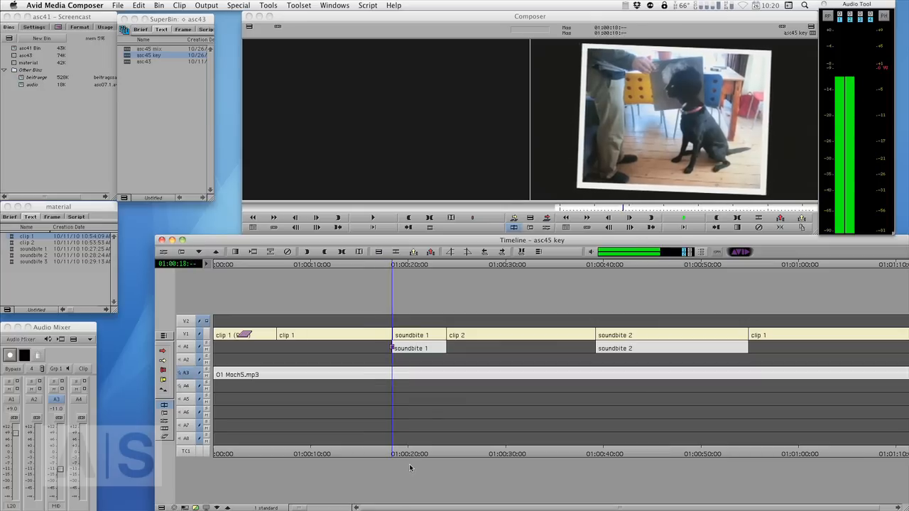
click(411, 454)
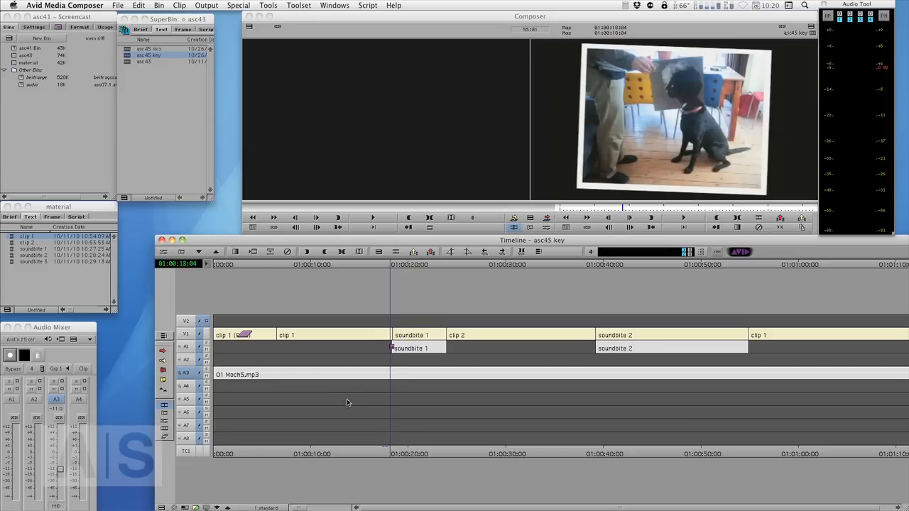
mouse_move(395, 457)
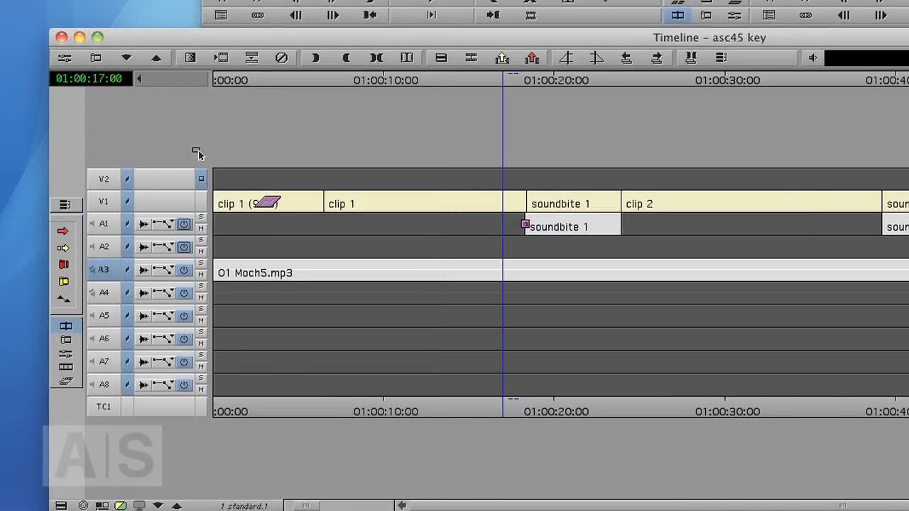
click(163, 270)
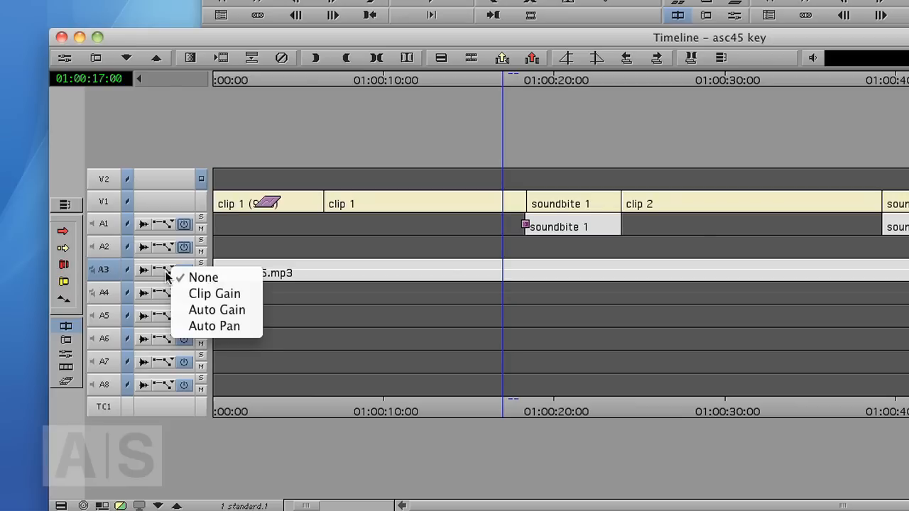
click(205, 278)
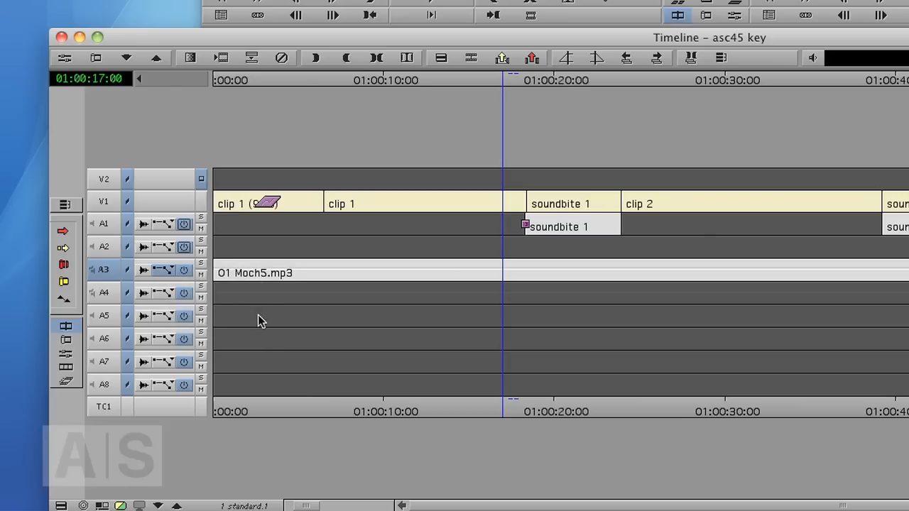
mouse_move(534, 401)
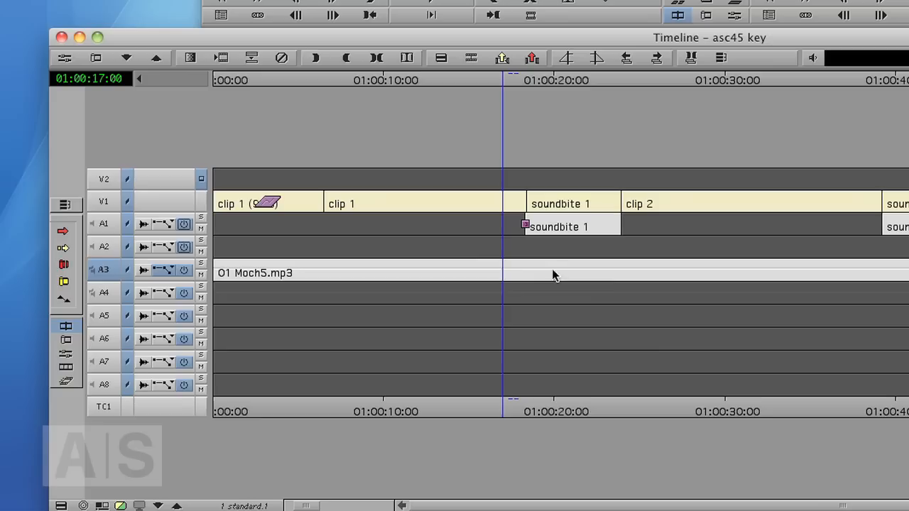
mouse_move(551, 273)
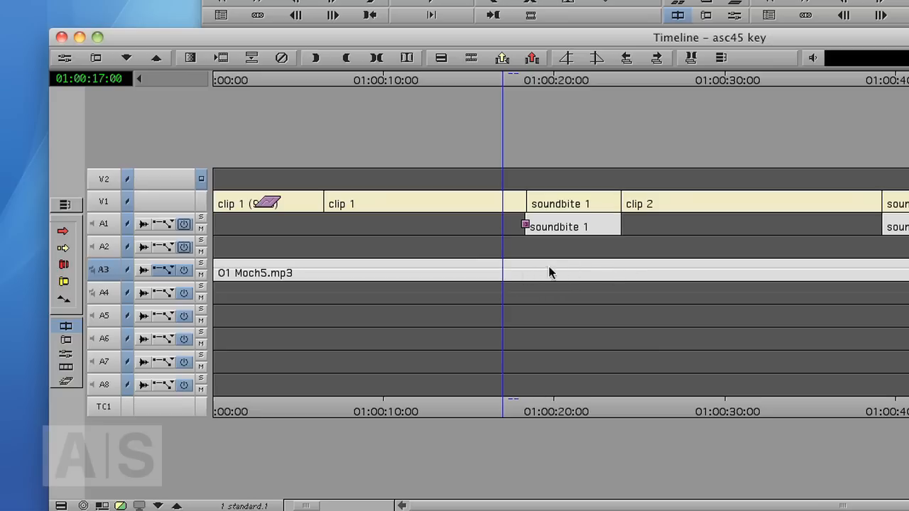
mouse_move(504, 272)
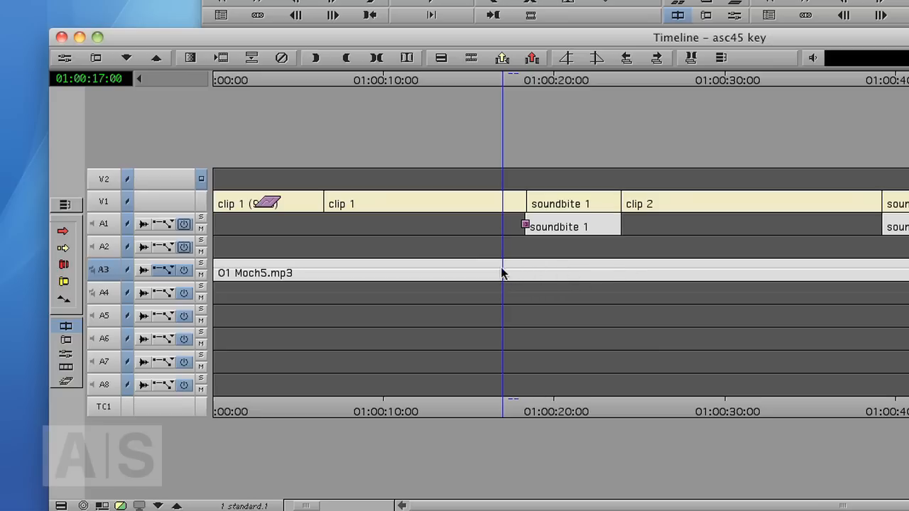
mouse_move(514, 279)
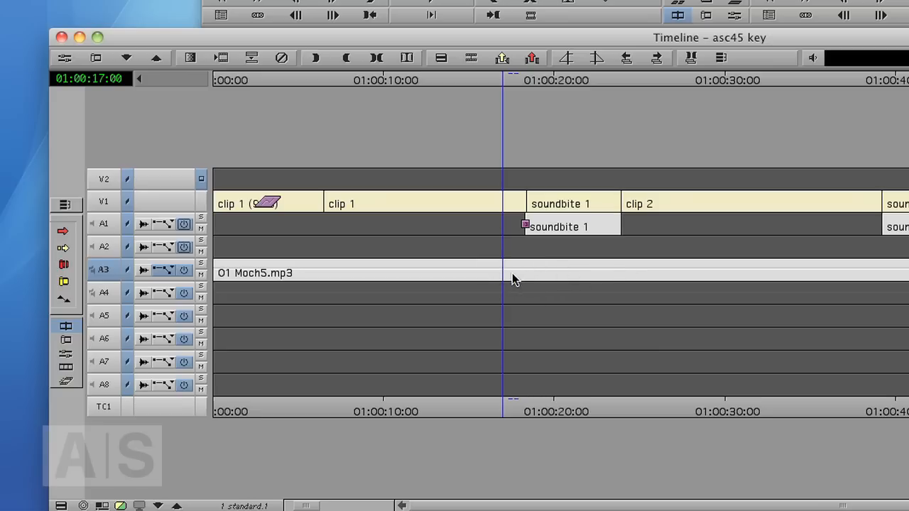
click(165, 269)
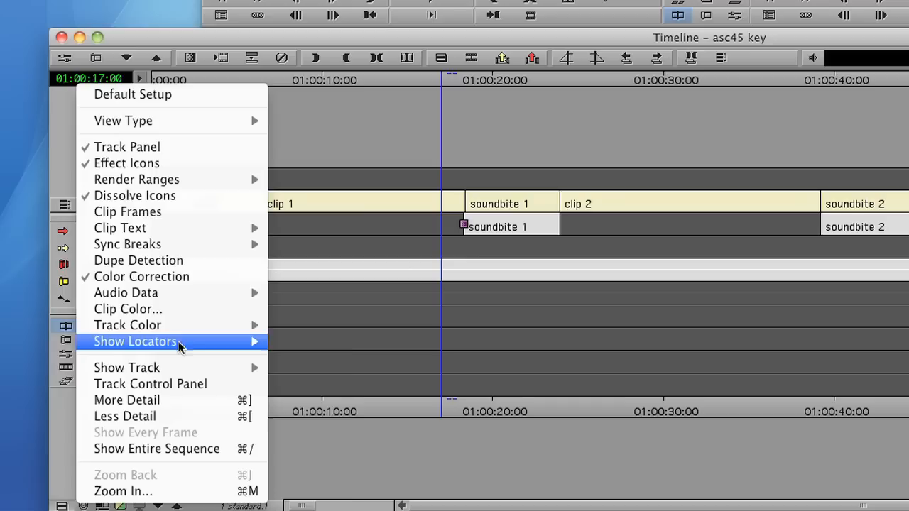
mouse_move(125, 293)
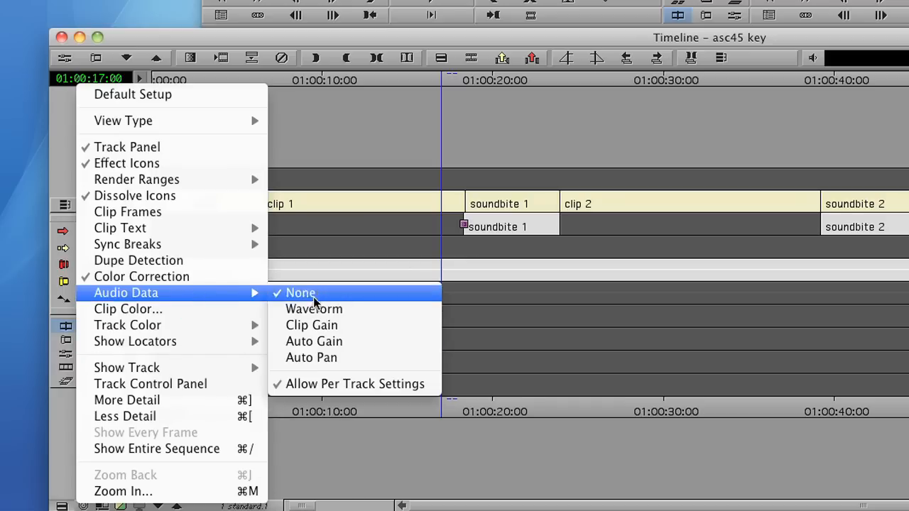
mouse_move(334, 341)
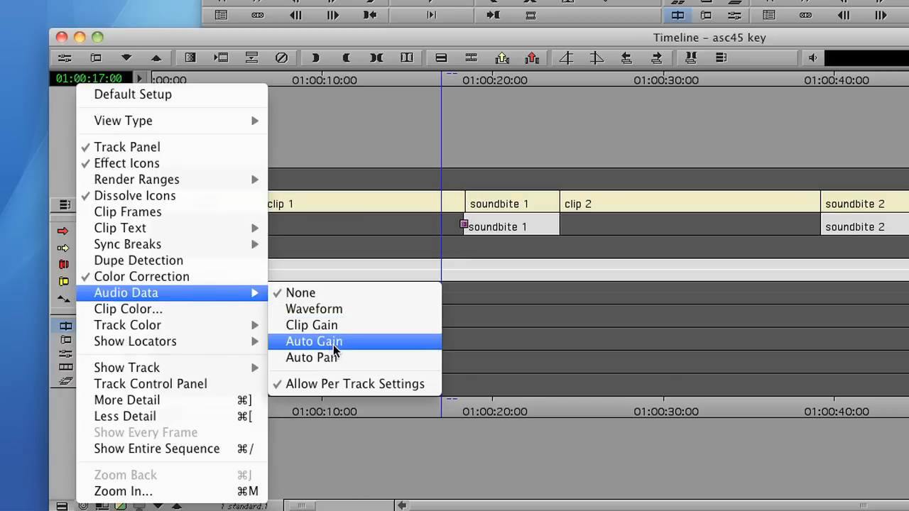
Step: Choose Audio Data > Auto Gain from the Timeline Fast Menu to show volume automation
click(314, 341)
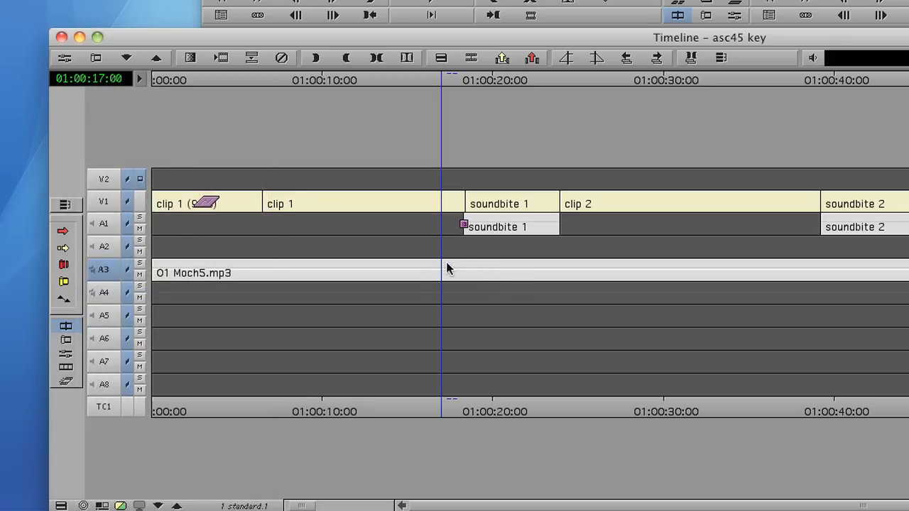
mouse_move(599, 279)
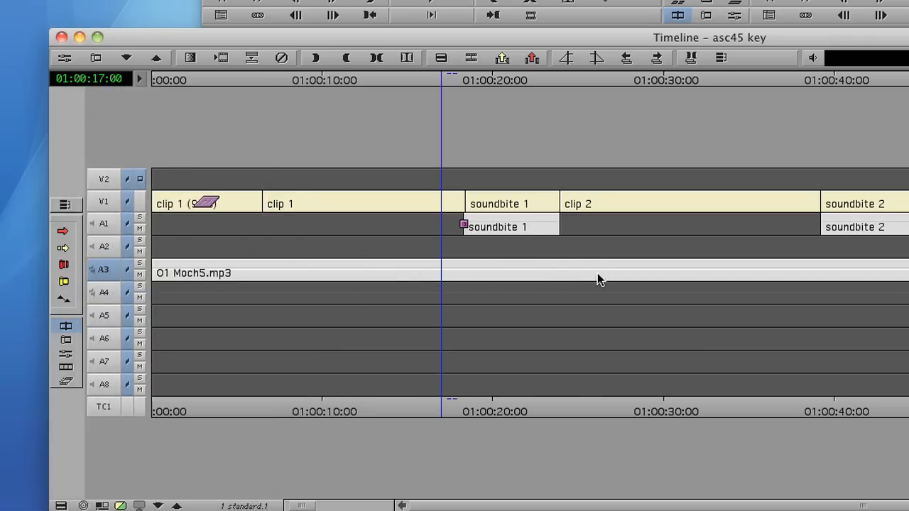
mouse_move(447, 329)
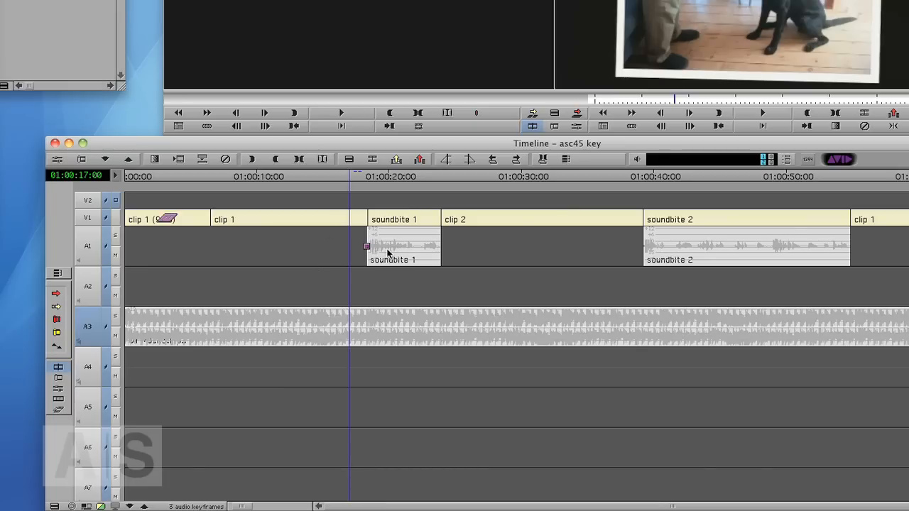
mouse_move(403, 258)
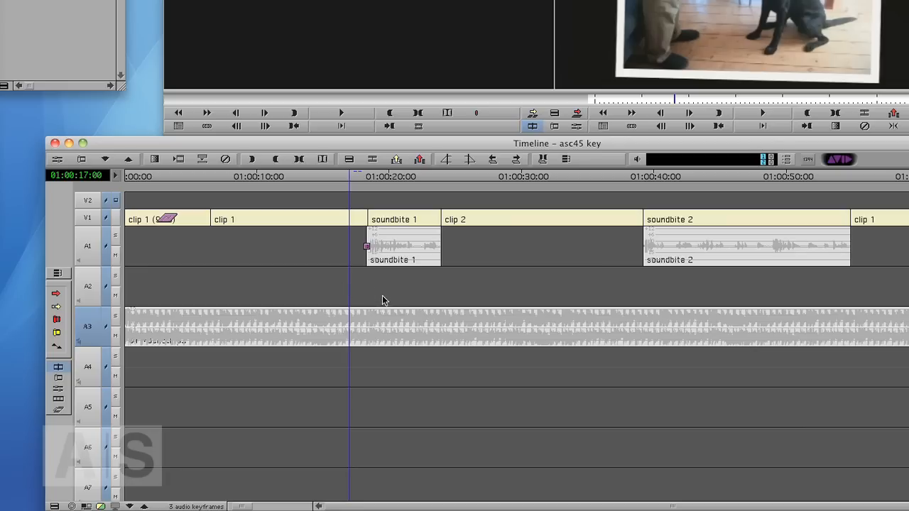
mouse_move(406, 267)
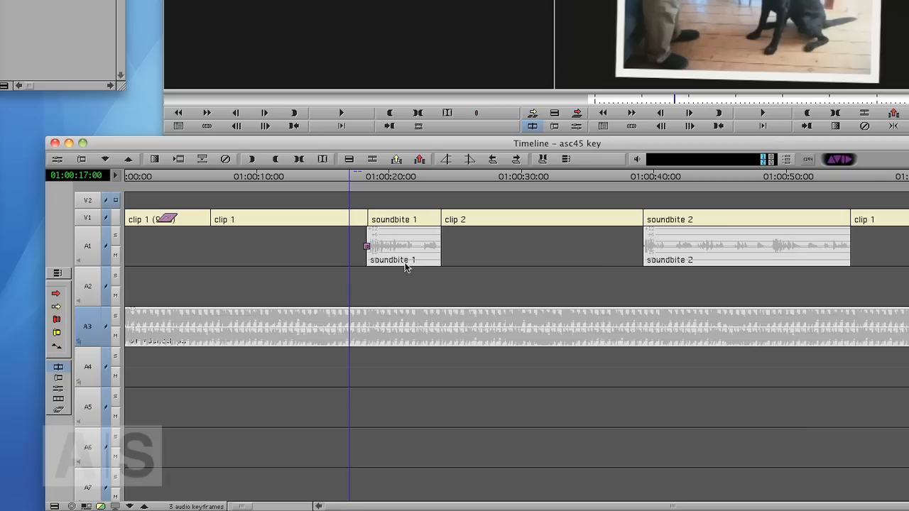
mouse_move(398, 338)
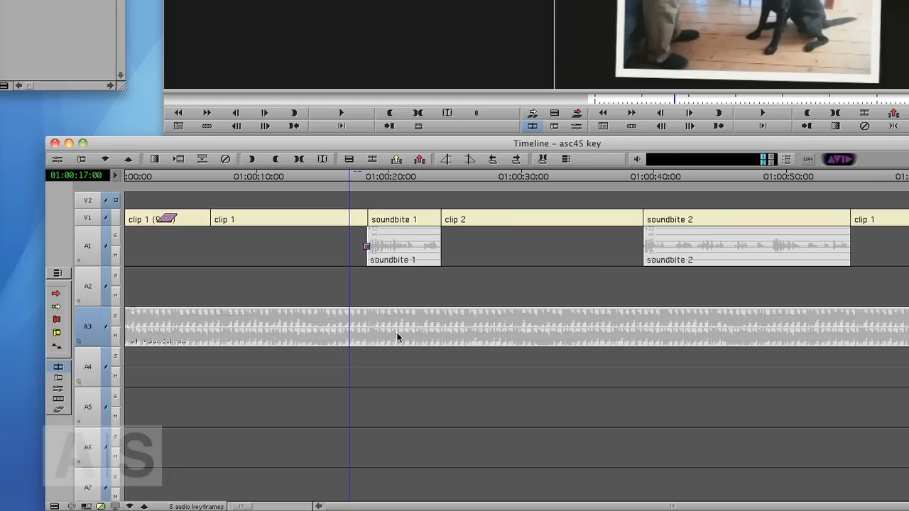
mouse_move(358, 338)
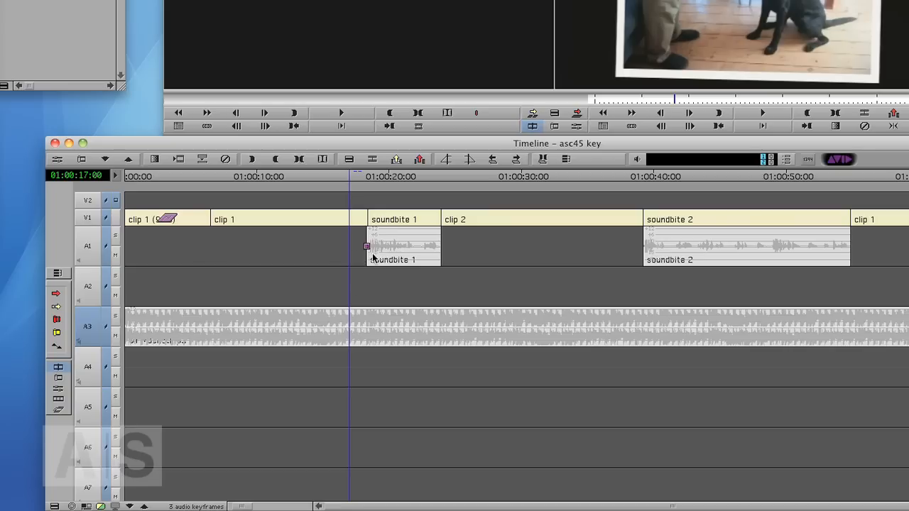
mouse_move(356, 182)
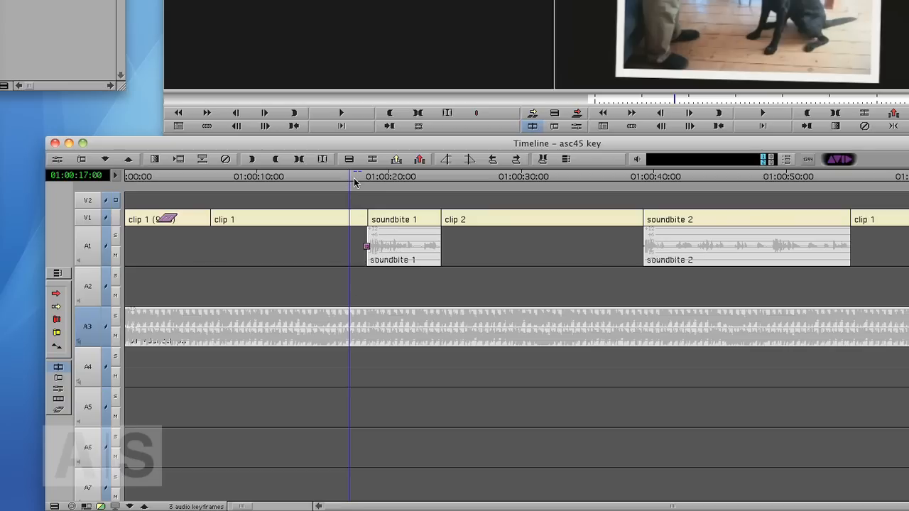
mouse_move(352, 183)
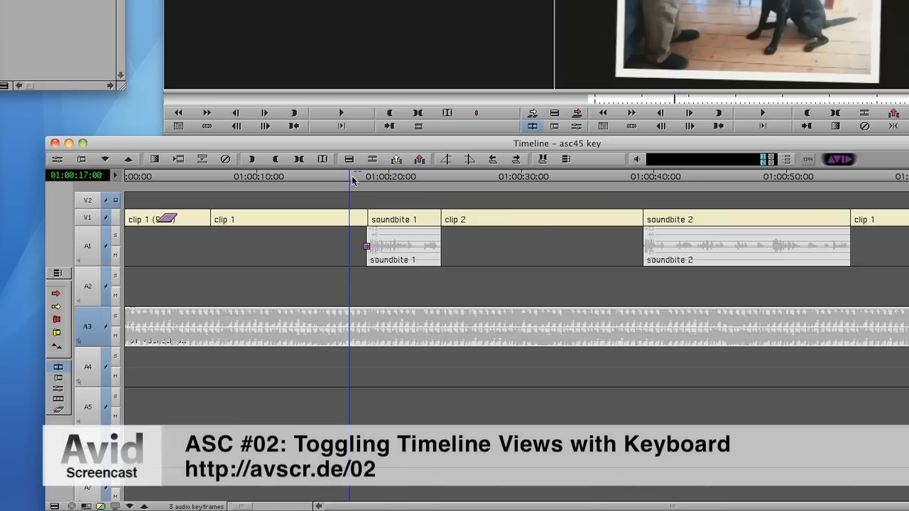
mouse_move(358, 199)
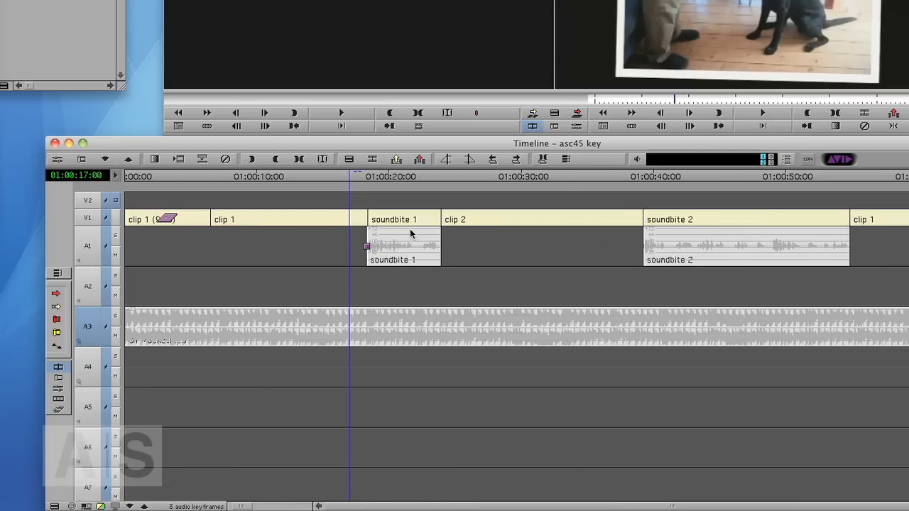
mouse_move(300, 251)
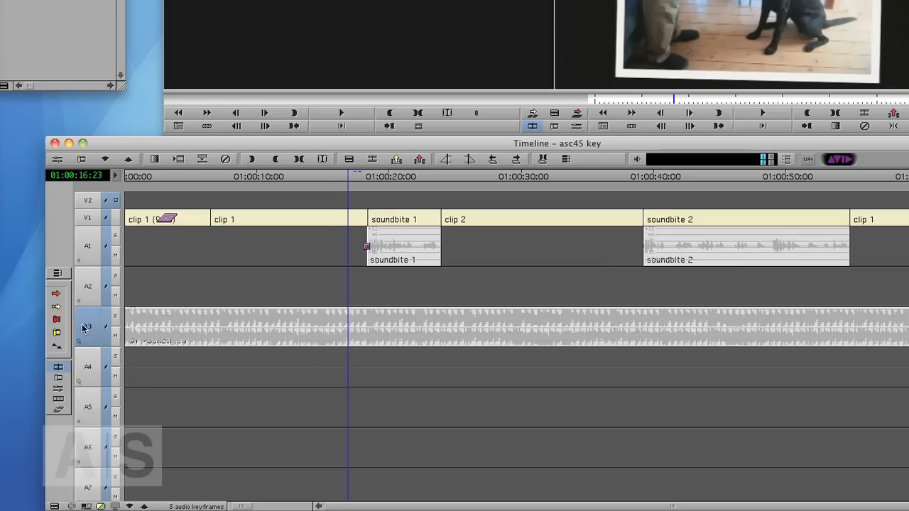
mouse_move(85, 338)
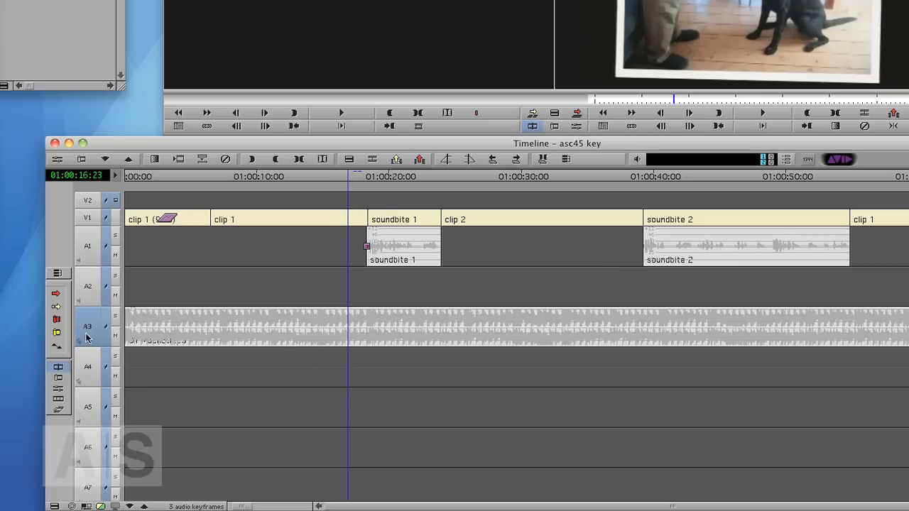
mouse_move(97, 324)
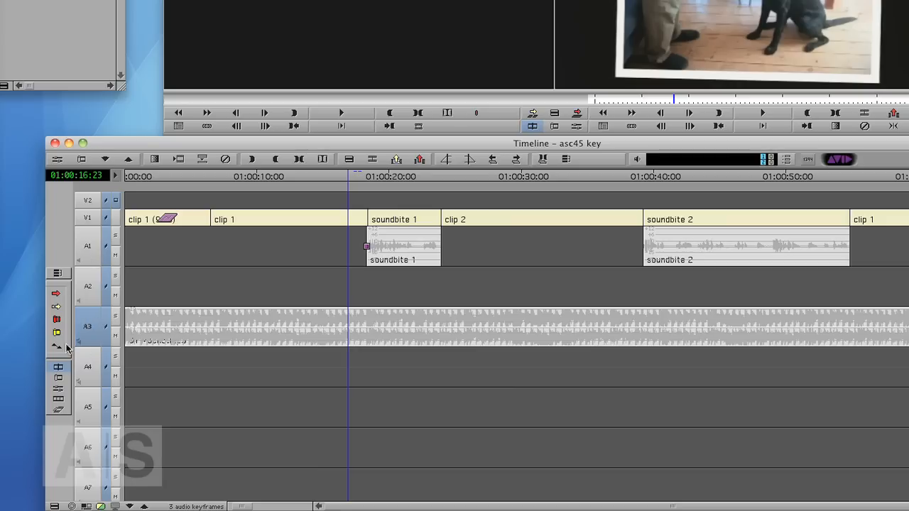
mouse_move(92, 254)
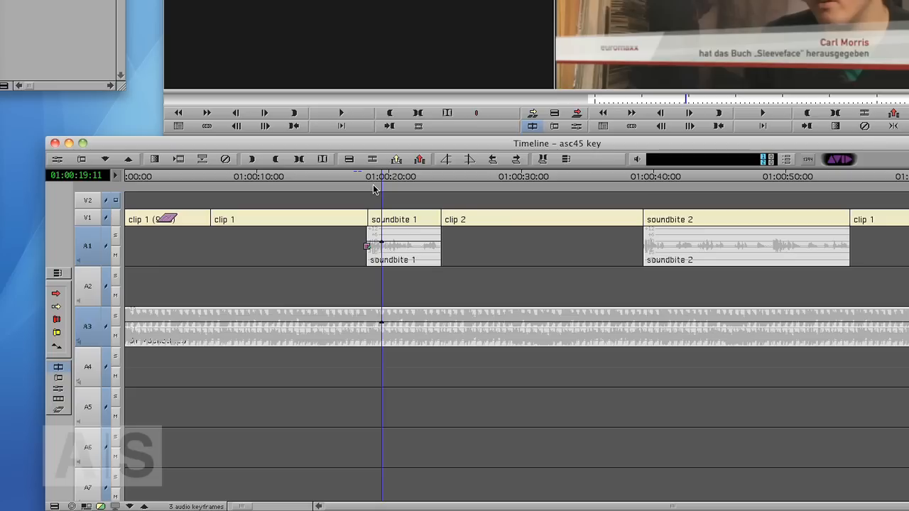
mouse_move(87, 256)
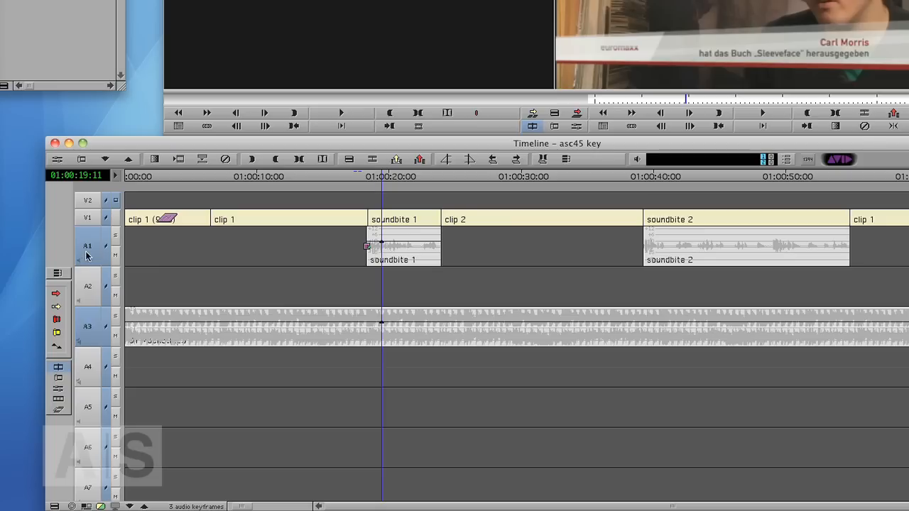
mouse_move(112, 248)
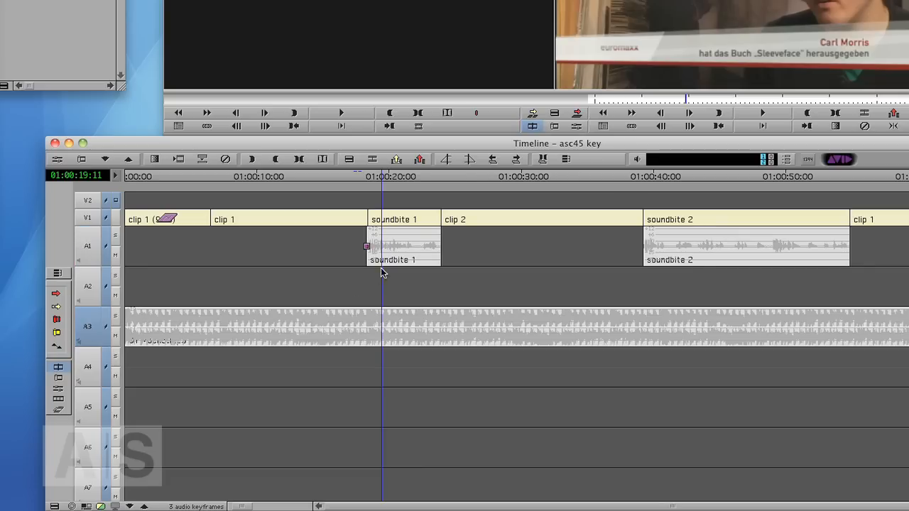
mouse_move(422, 341)
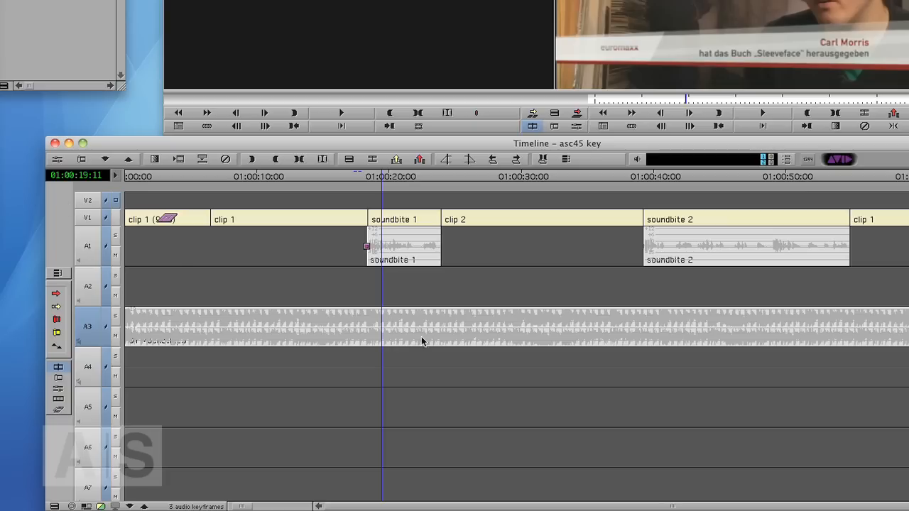
mouse_move(386, 302)
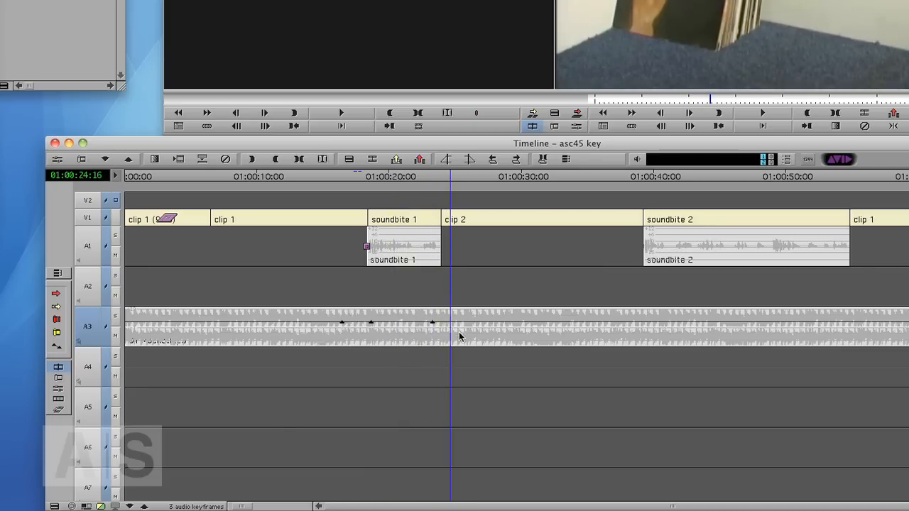
mouse_move(454, 339)
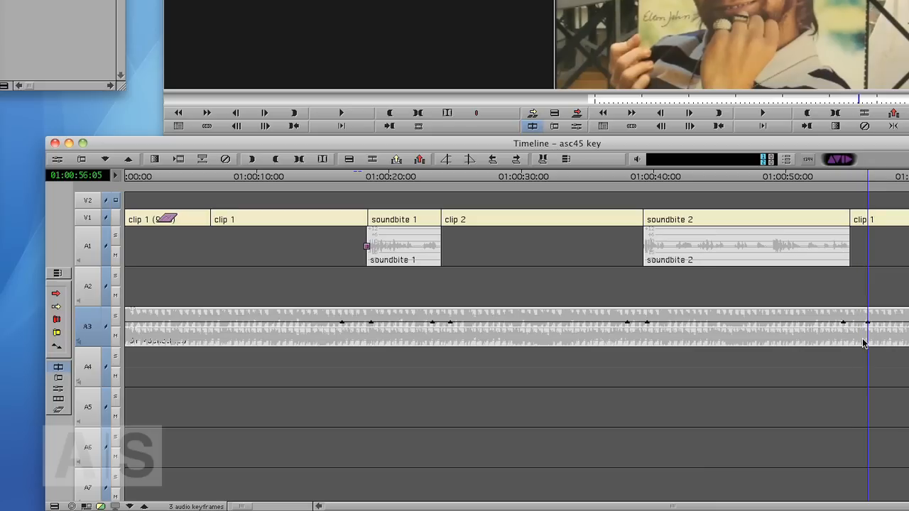
mouse_move(352, 334)
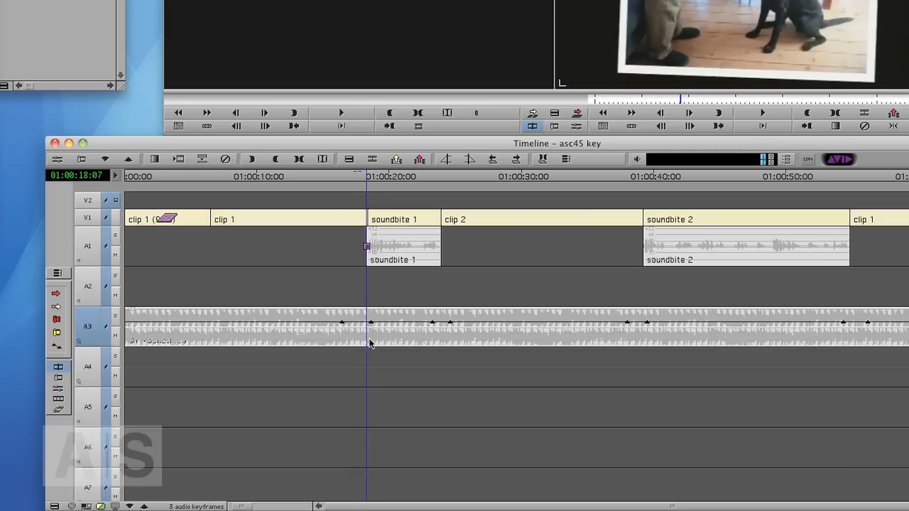
mouse_move(370, 330)
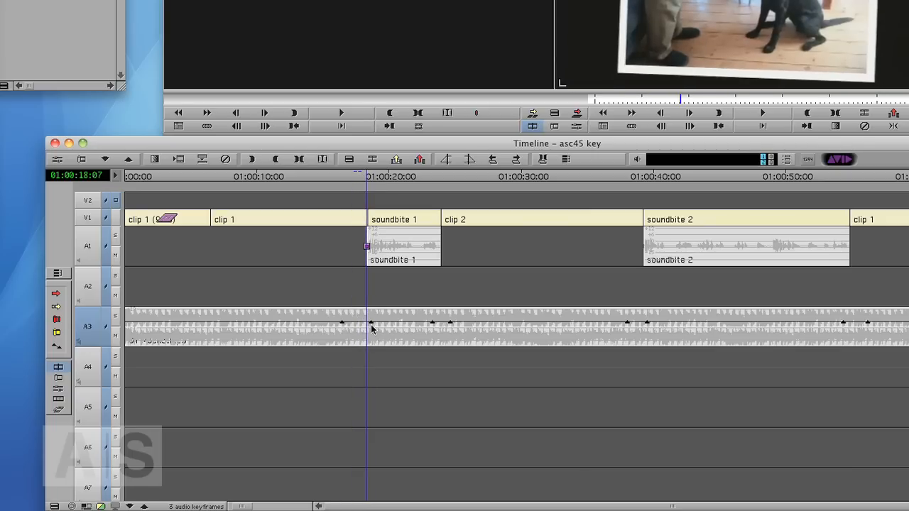
mouse_move(342, 327)
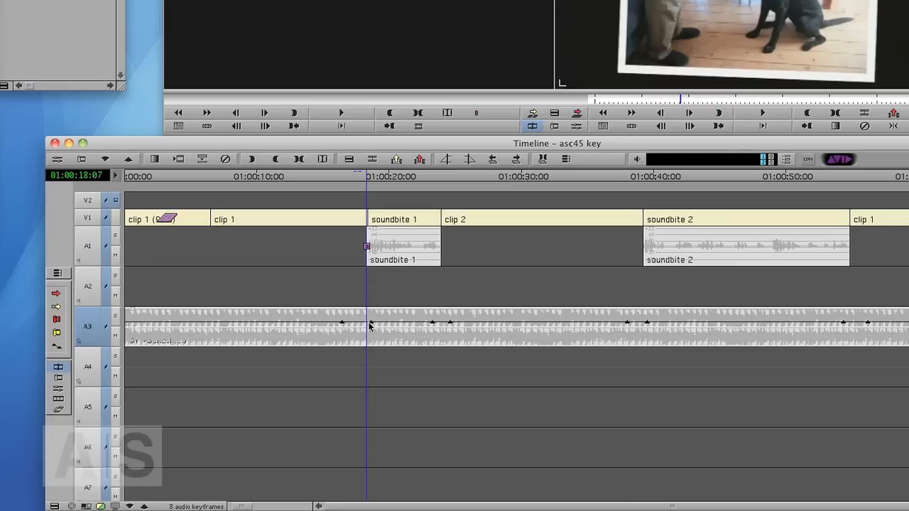
mouse_move(376, 338)
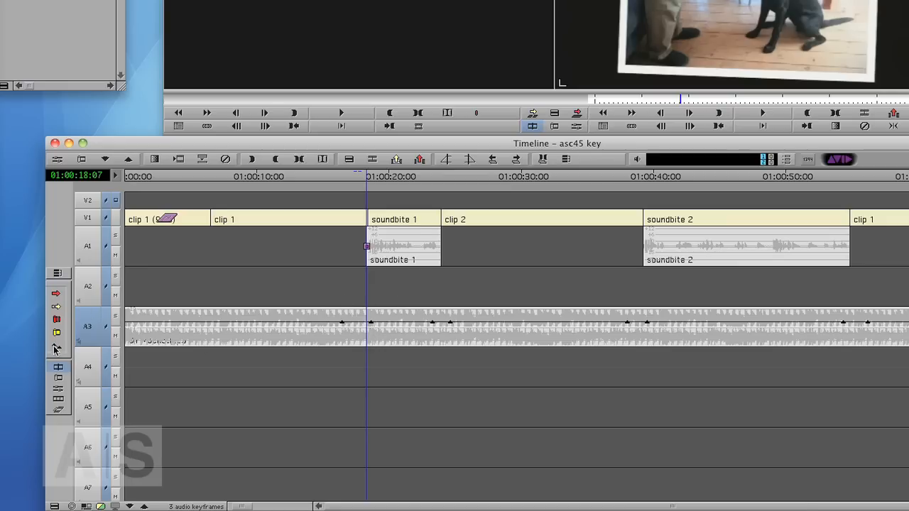
mouse_move(57, 349)
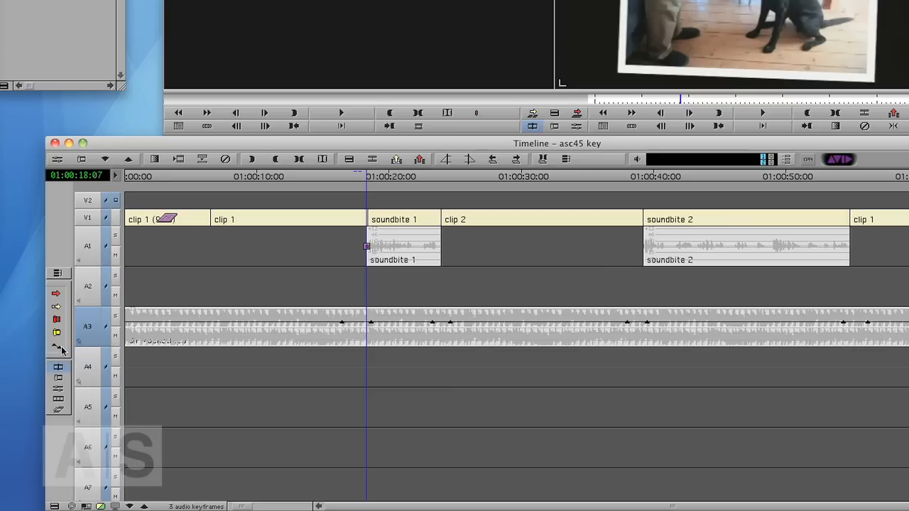
Step: Show audio gain data on the tracks and experiment with the A3 keyframe under soundbite 1, up to about +7 dB
click(57, 349)
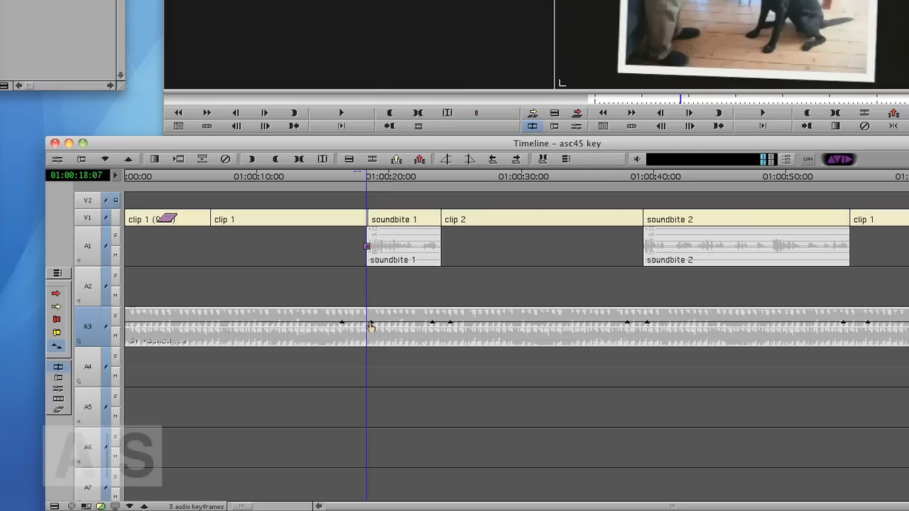
drag(369, 325, 366, 341)
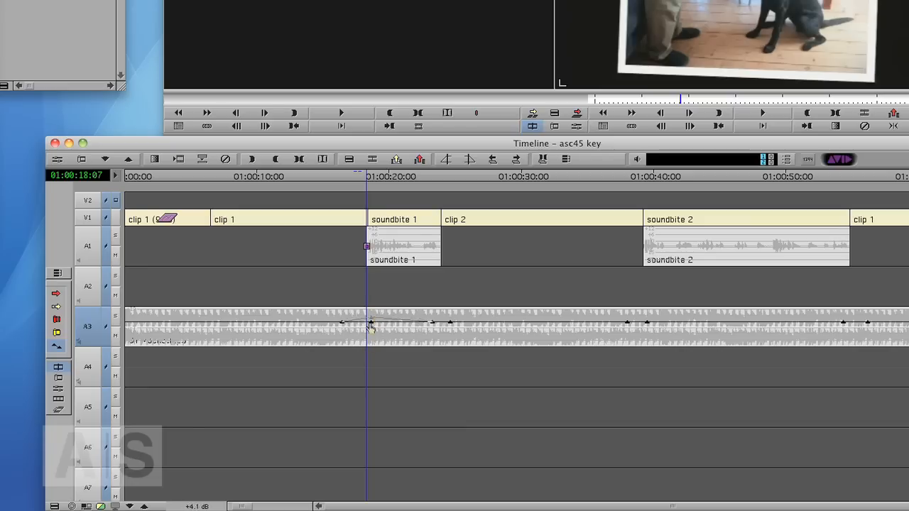
drag(369, 324, 370, 341)
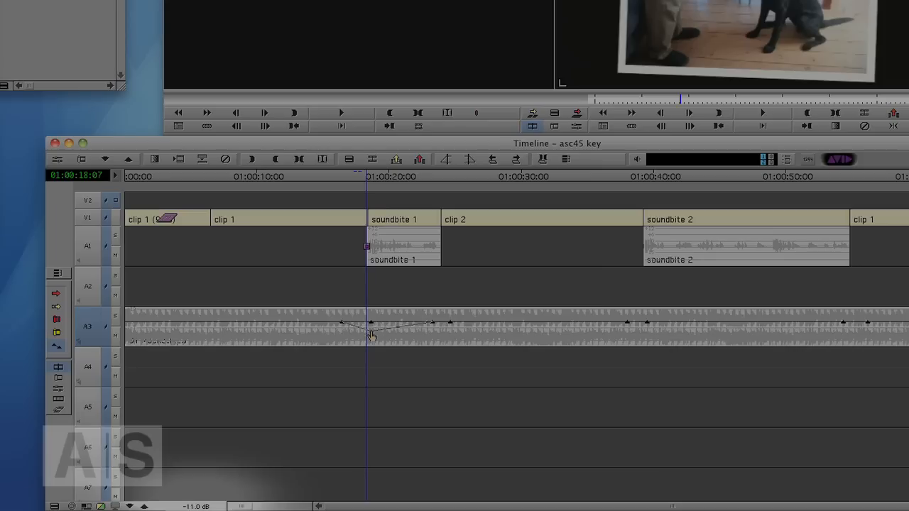
drag(369, 334, 377, 324)
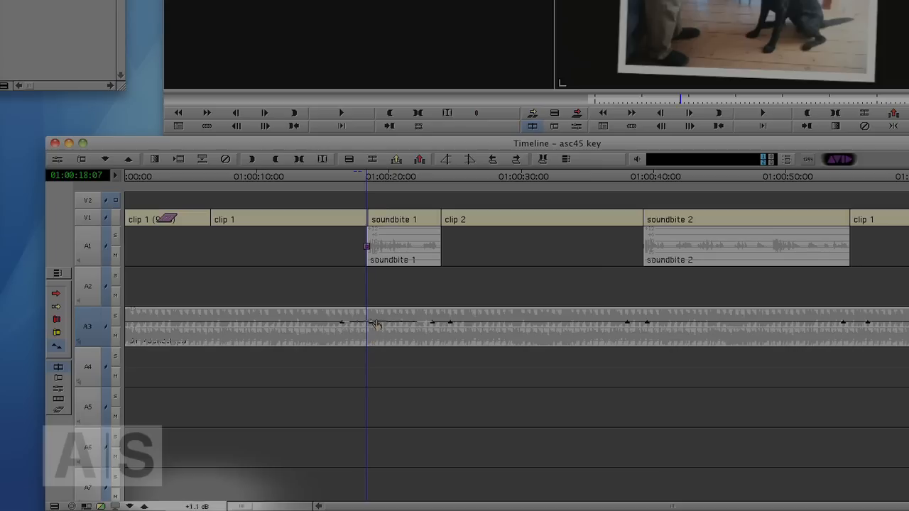
drag(377, 324, 377, 329)
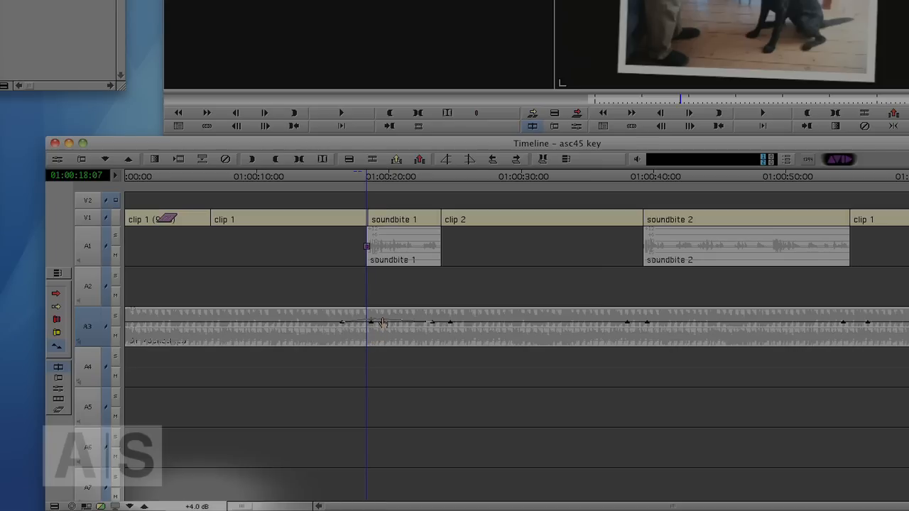
drag(377, 324, 378, 318)
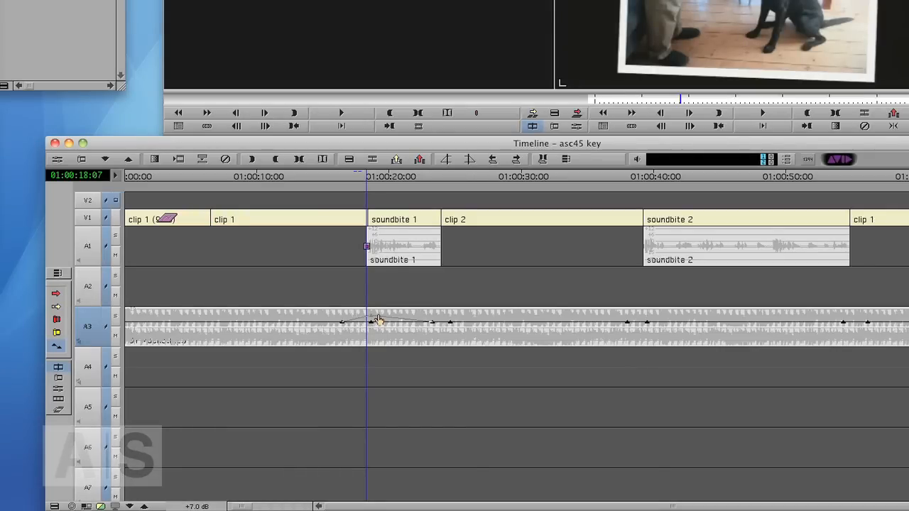
Step: Settle the A3 music keyframe under soundbite 1 at about -15 dB, then lower where soundbite 1 starts
drag(378, 321, 378, 336)
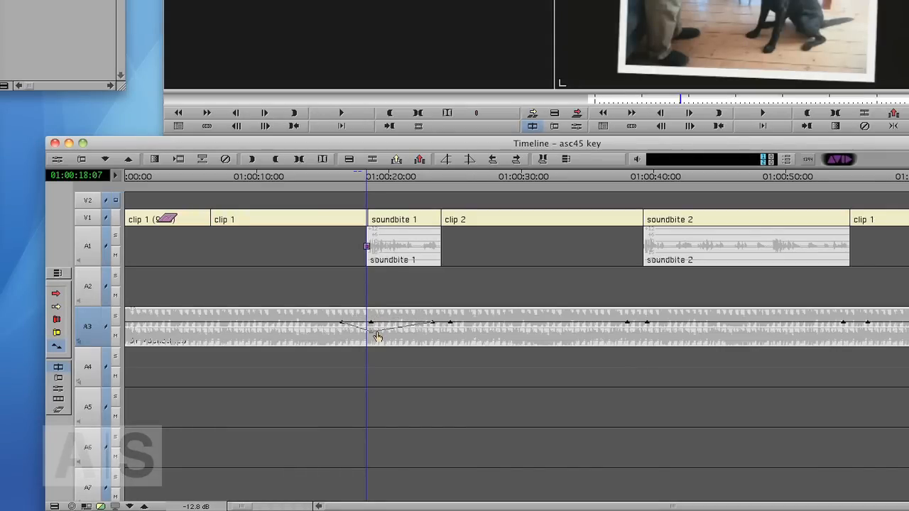
drag(377, 326, 378, 340)
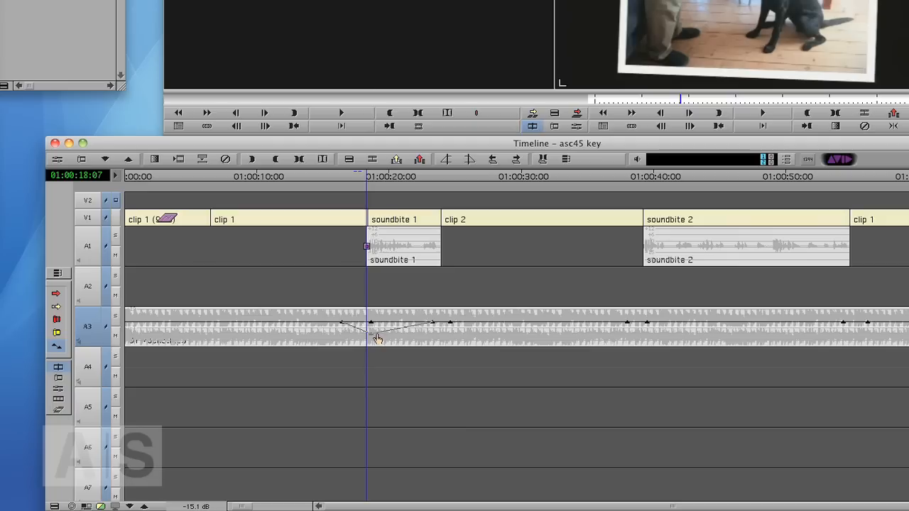
drag(376, 338, 372, 342)
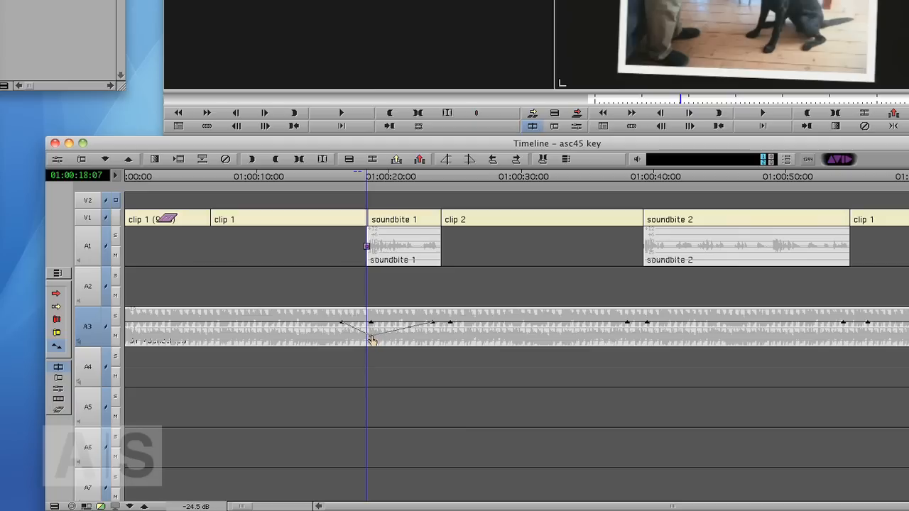
drag(371, 341, 371, 326)
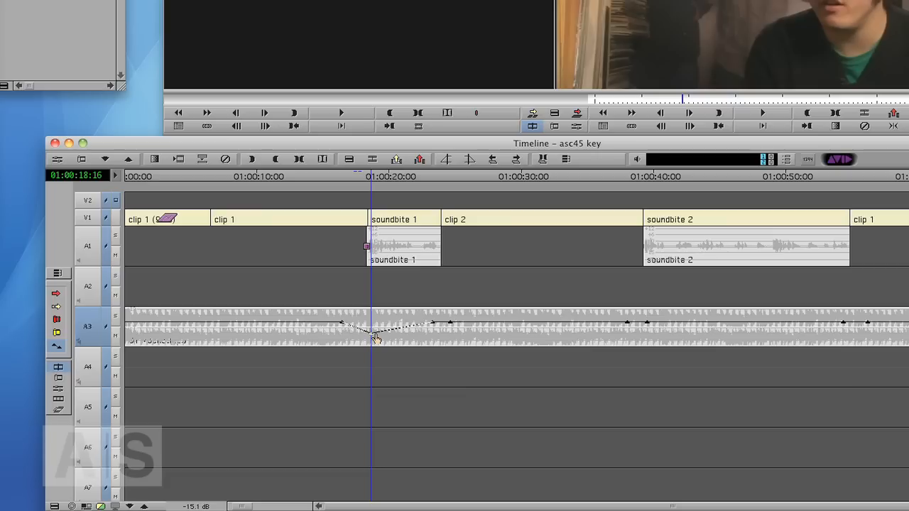
drag(377, 332, 376, 340)
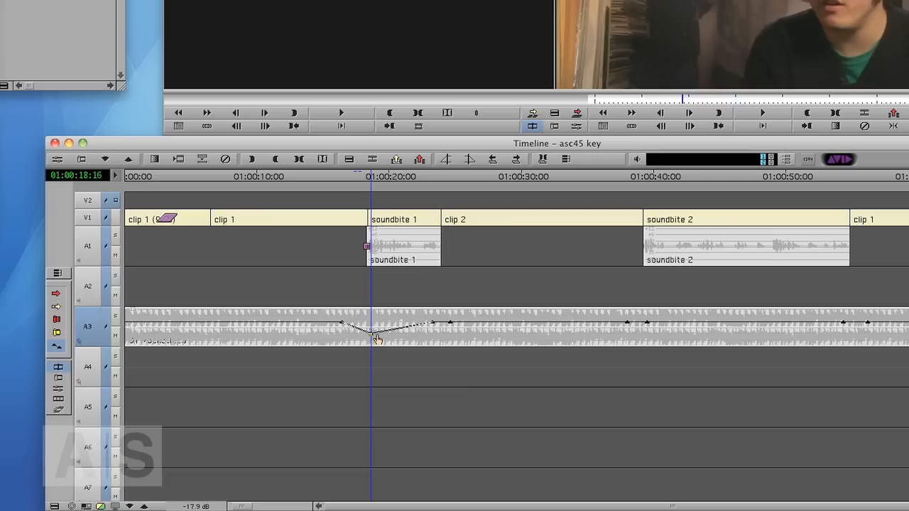
Step: Shape the dip in the A3 music under soundbite 1 by sliding its keyframe
drag(378, 338, 372, 338)
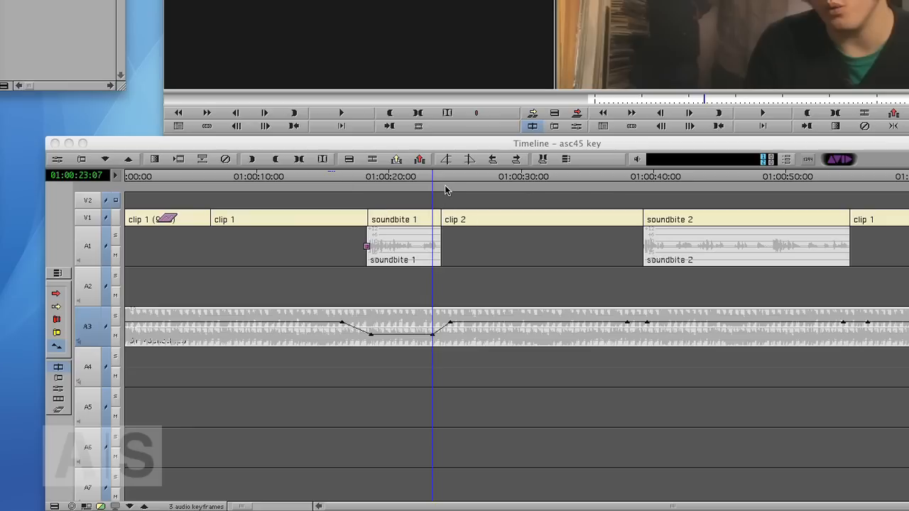
mouse_move(463, 178)
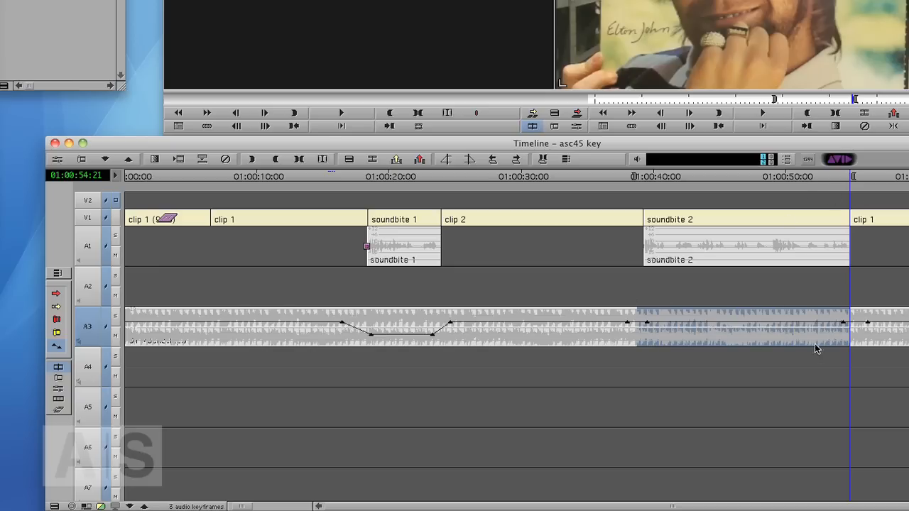
mouse_move(680, 352)
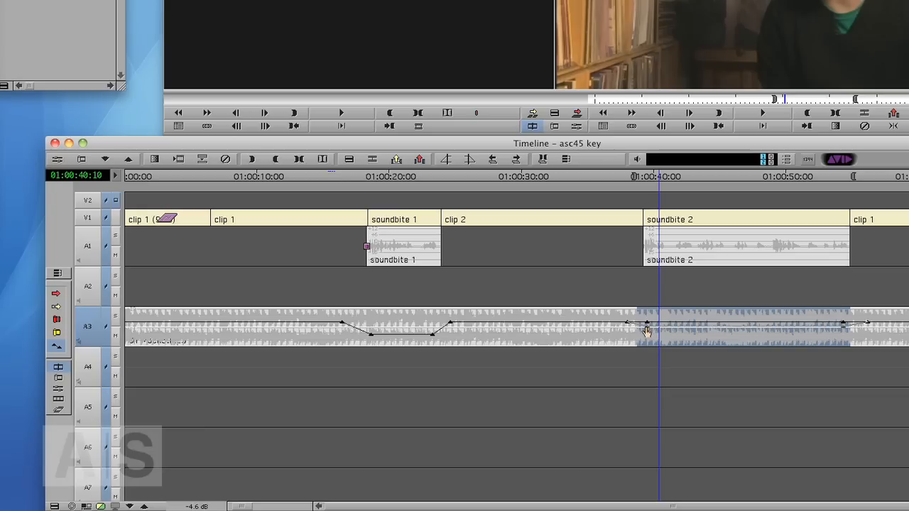
Step: Drag the A3 gain keyframe at soundbite 2's start down to about -14.7 dB
drag(648, 324, 652, 332)
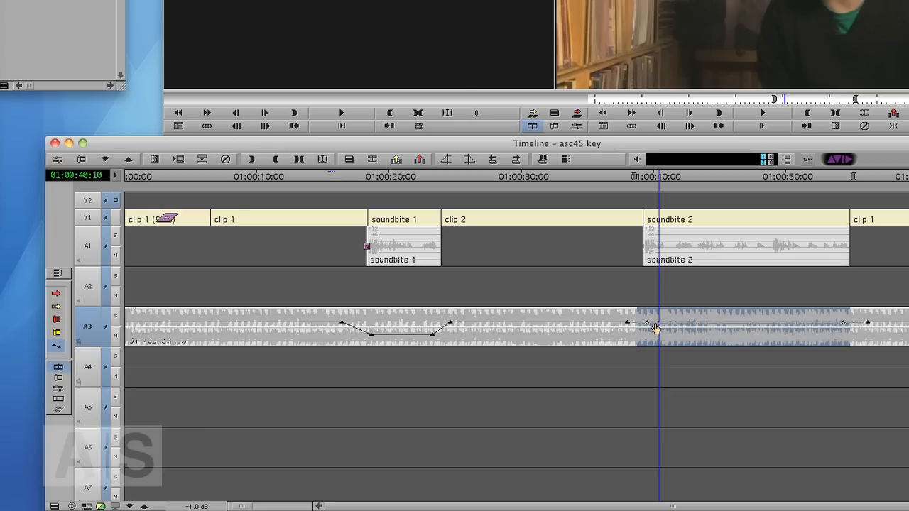
drag(652, 326, 647, 338)
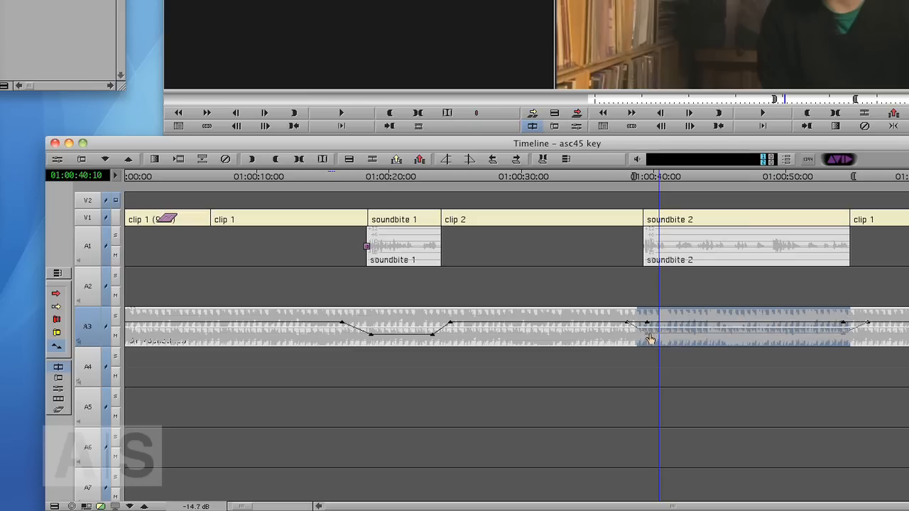
drag(648, 324, 651, 339)
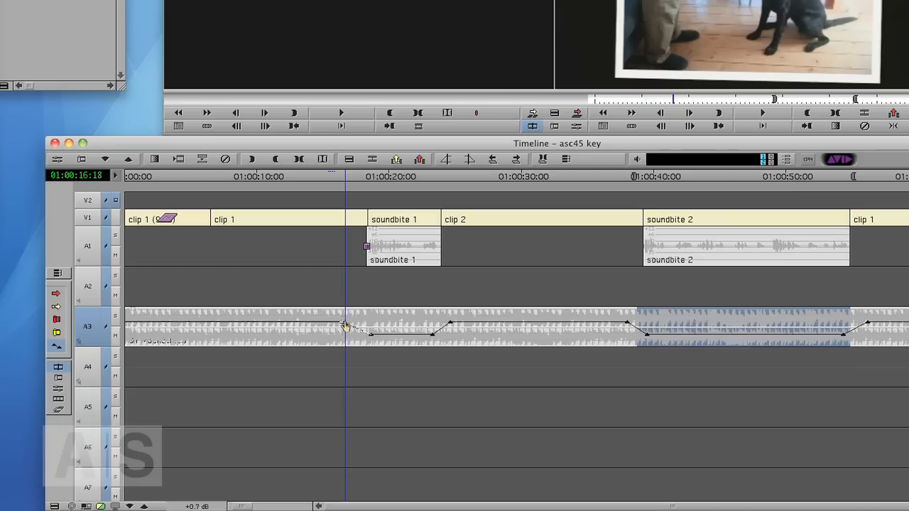
Step: Adjust the A3 keyframe just before soundbite 1 to reshape the fade-down ramp
click(344, 328)
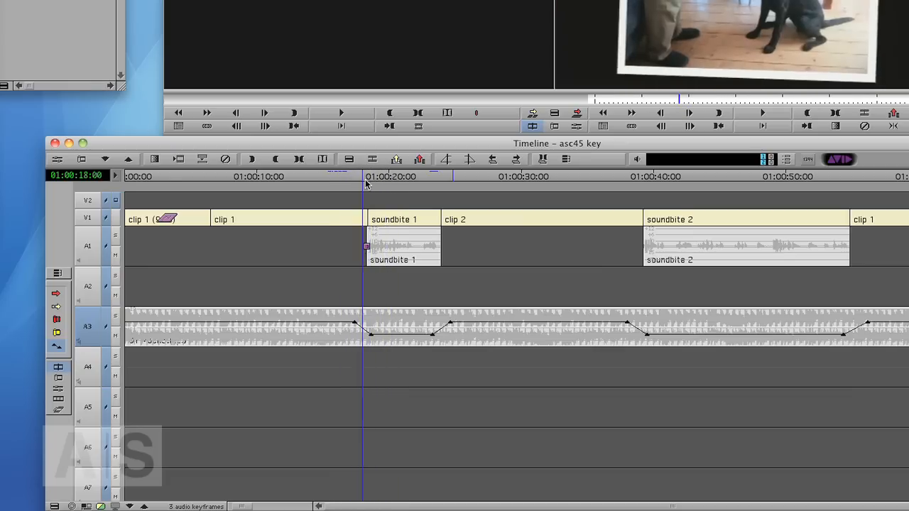
click(419, 177)
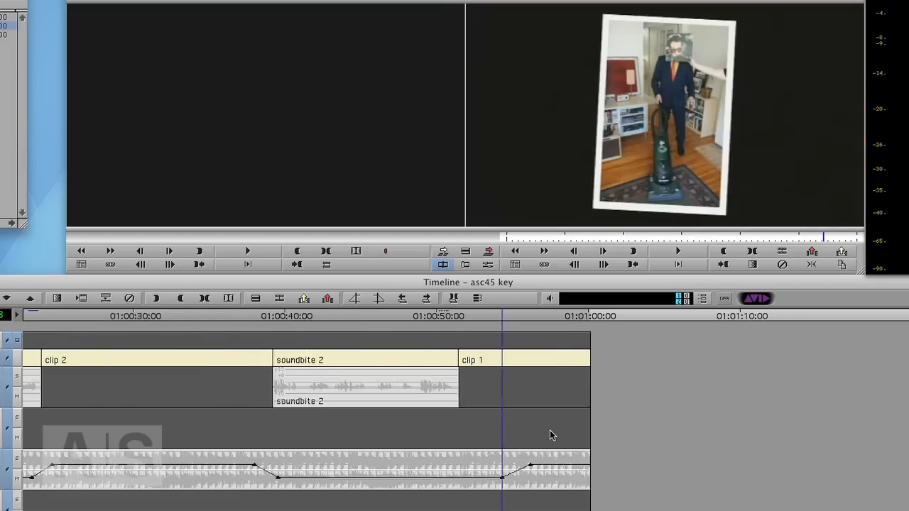
click(443, 481)
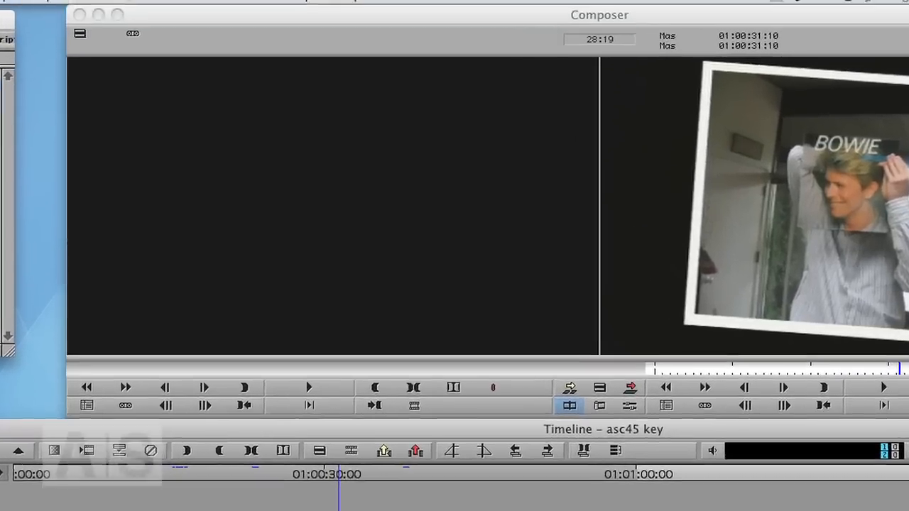
Step: Launch Tools > AudioSuite and bring up the asc45 mix sequence with the split A3 music
click(119, 10)
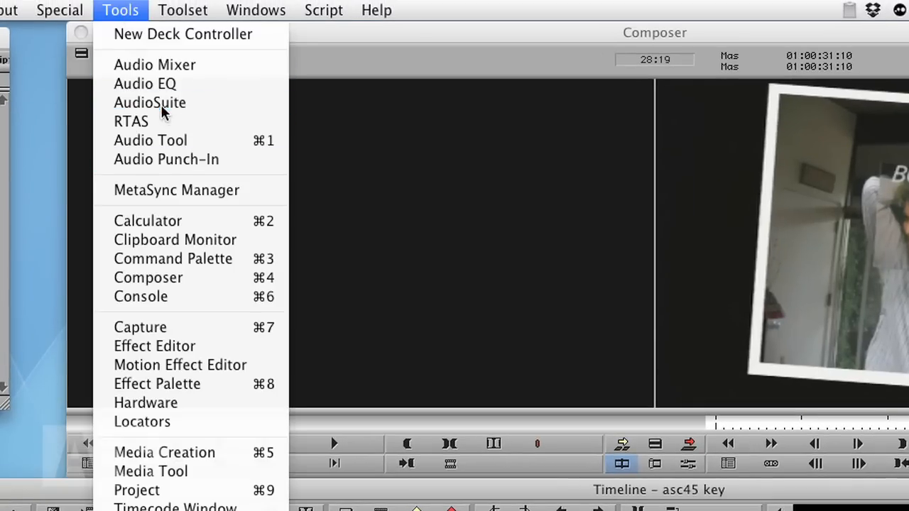
click(150, 102)
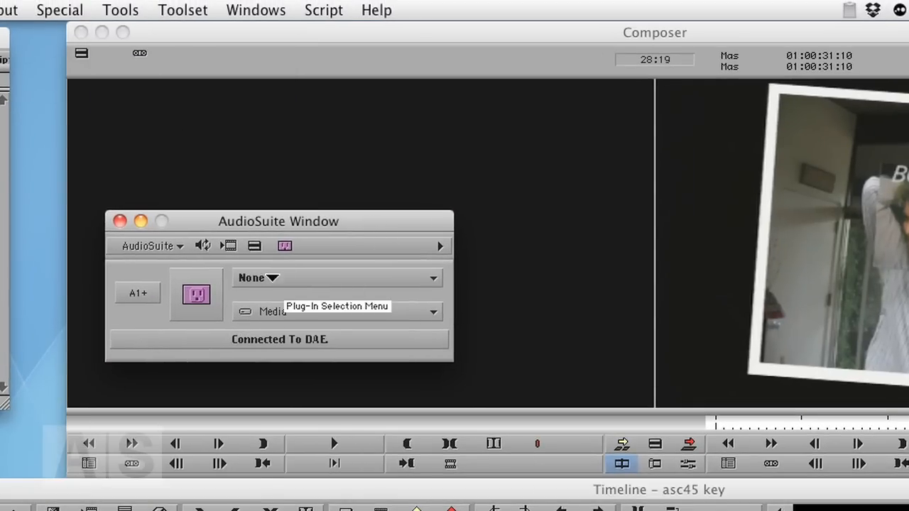
click(336, 277)
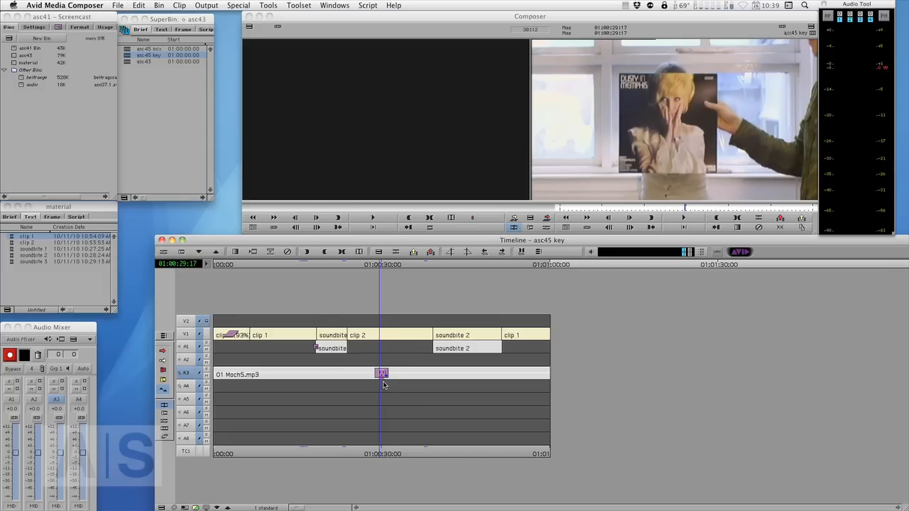
mouse_move(338, 306)
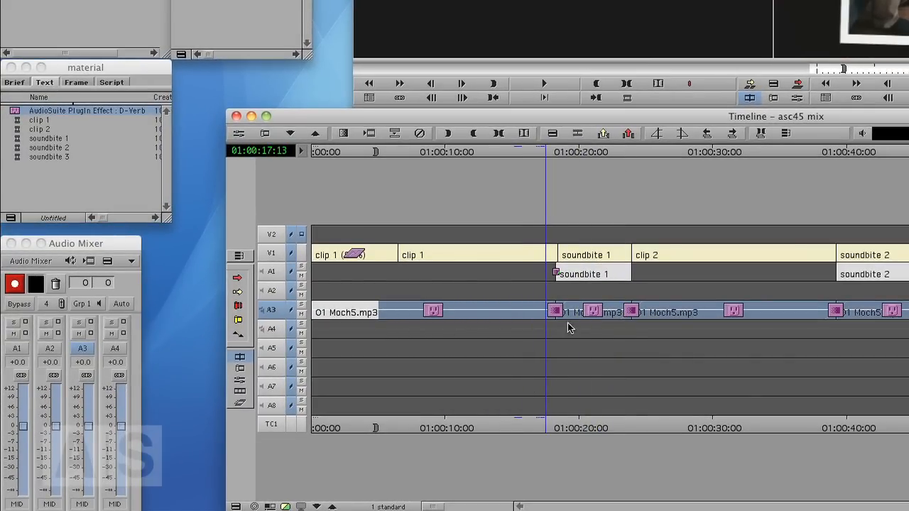
mouse_move(469, 311)
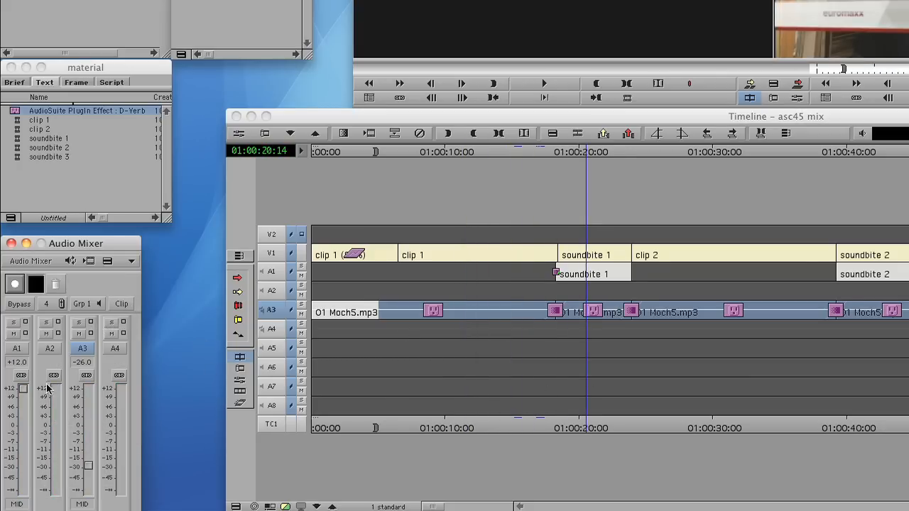
mouse_move(86, 389)
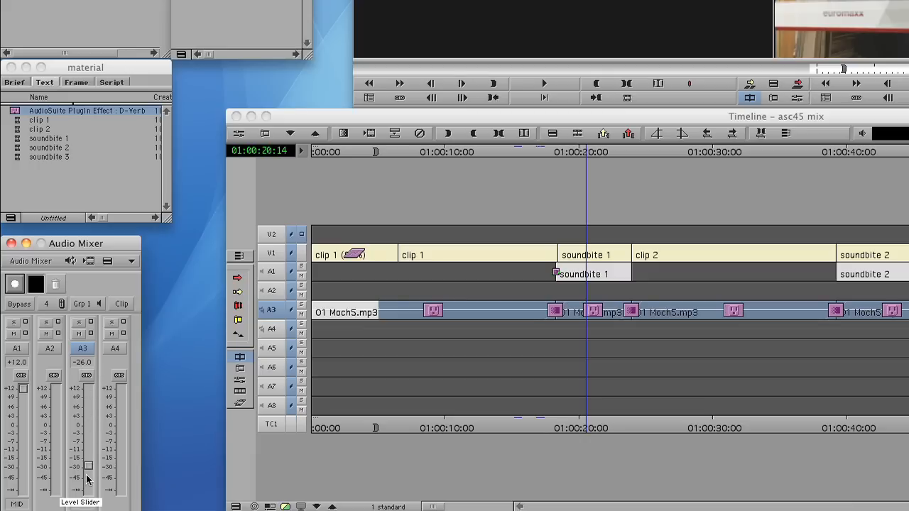
mouse_move(88, 470)
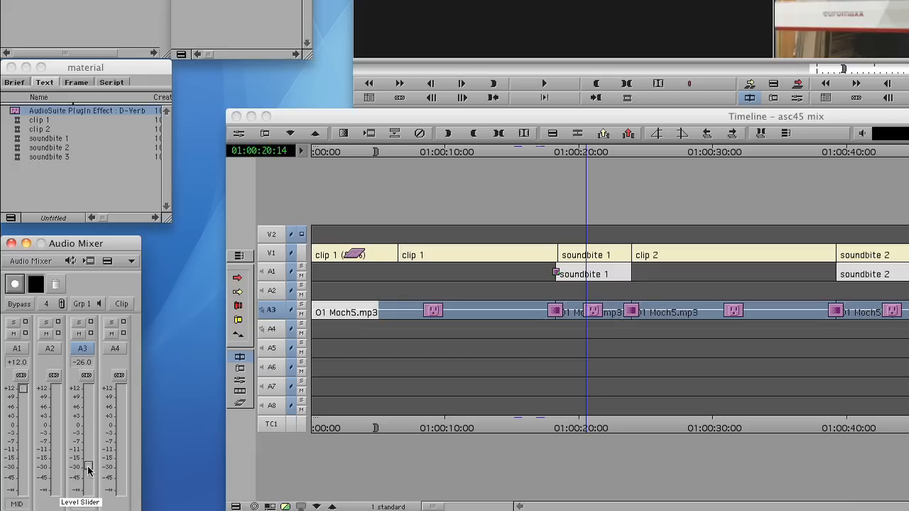
Step: Raise the A3 Level Slider for the music section under soundbite 1, then park past soundbite 1
drag(88, 470, 88, 457)
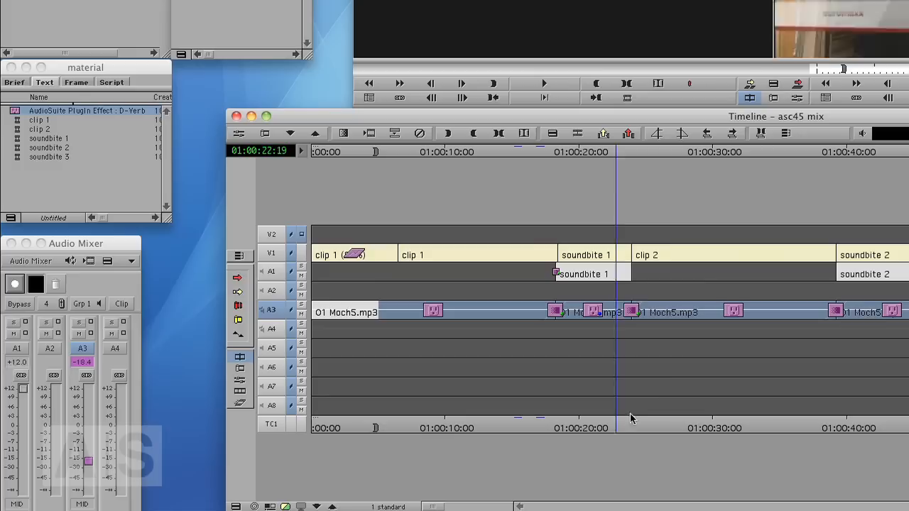
click(603, 419)
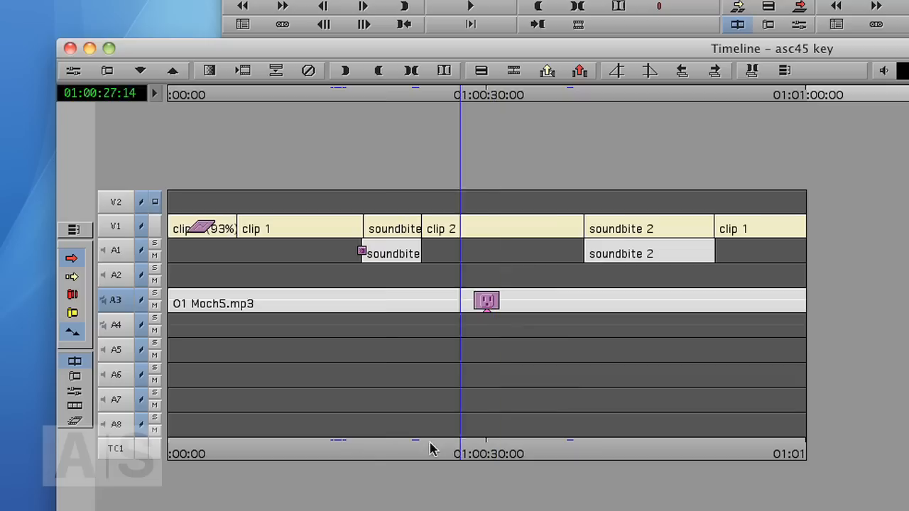
Step: Add an audio gain keyframe on A3 near 01:00:30:00
click(415, 455)
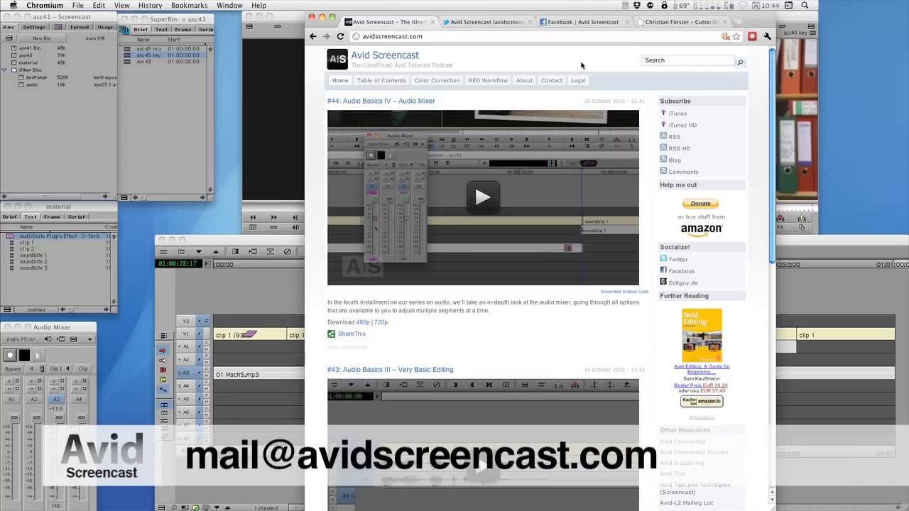
mouse_move(542, 69)
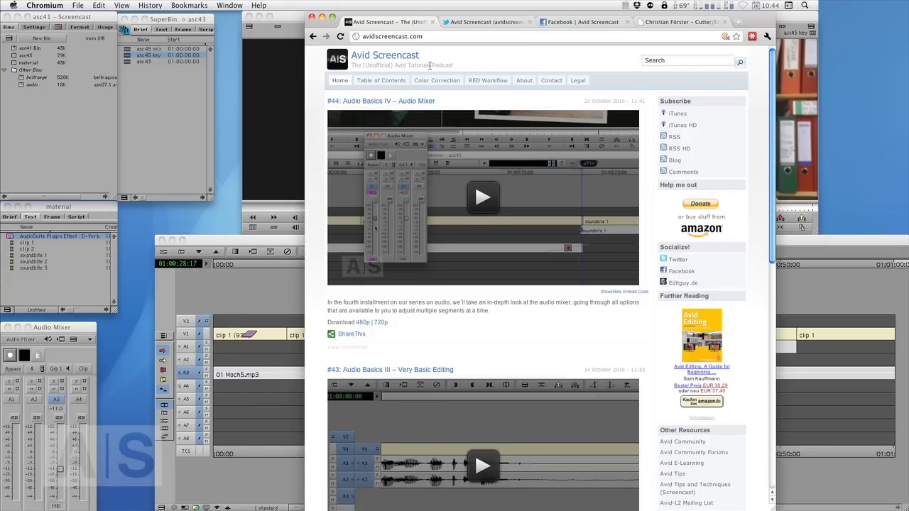
Step: Bring up the Avid Screencast Twitter profile page in Chromium
click(485, 23)
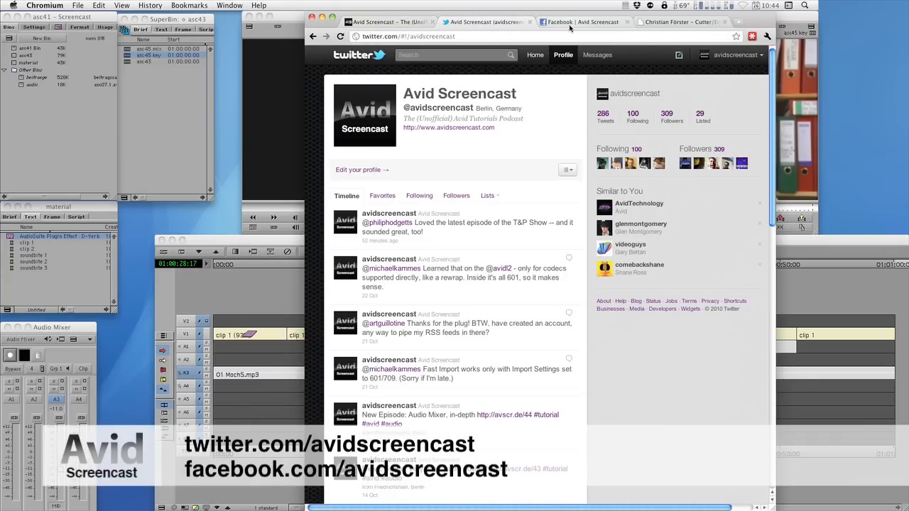
Step: Show the podcast's Facebook page, then Christian Förster's editguy.de portfolio site
click(577, 23)
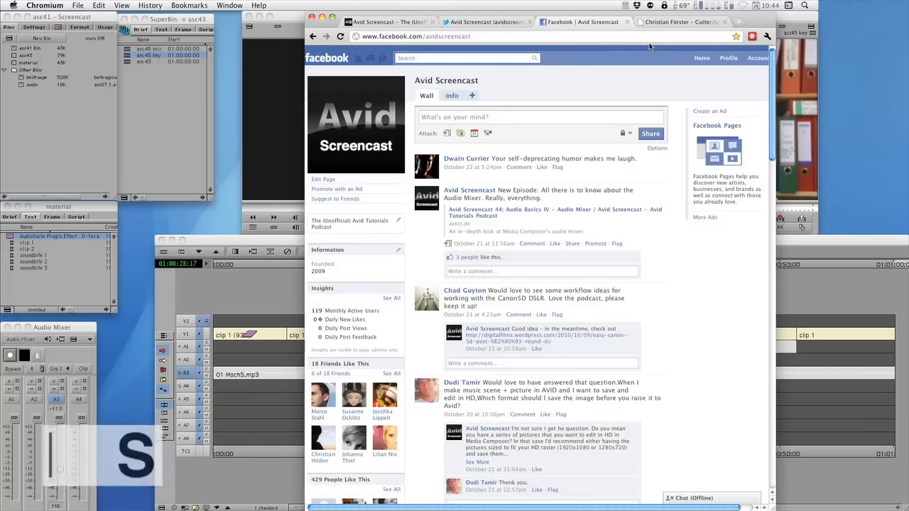
click(679, 23)
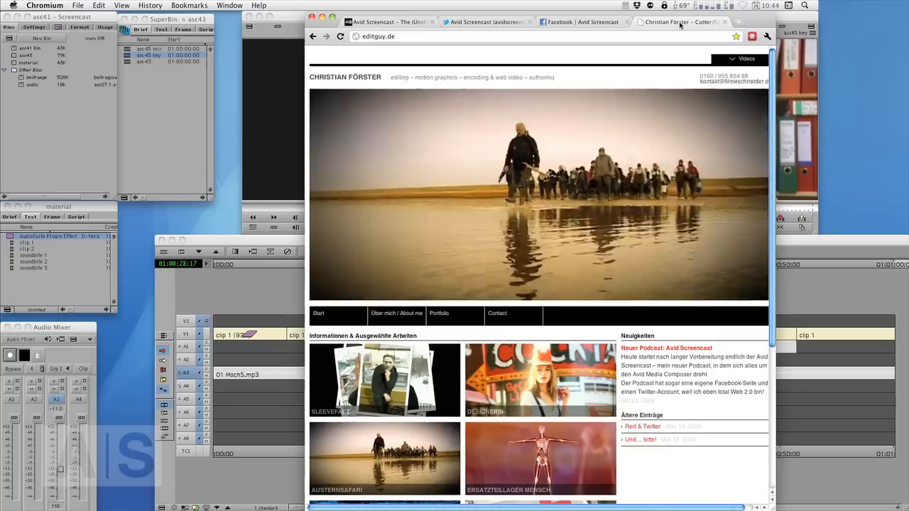